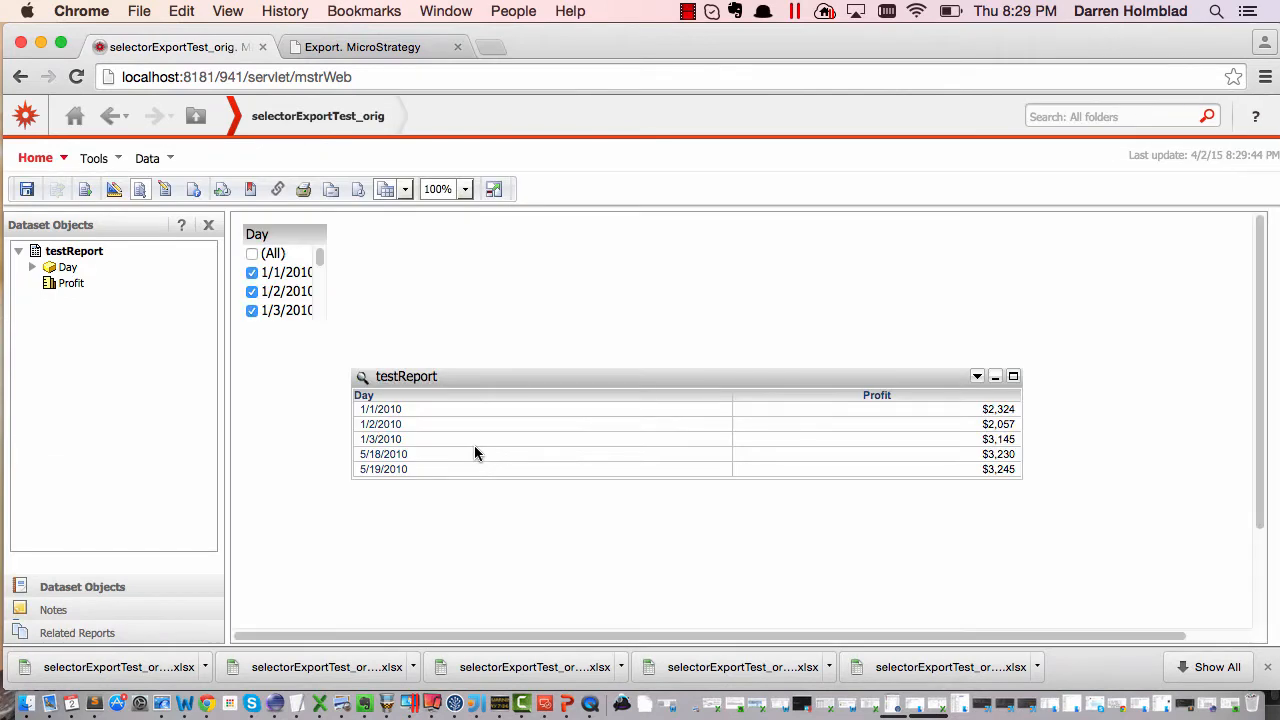
mouse_move(573, 353)
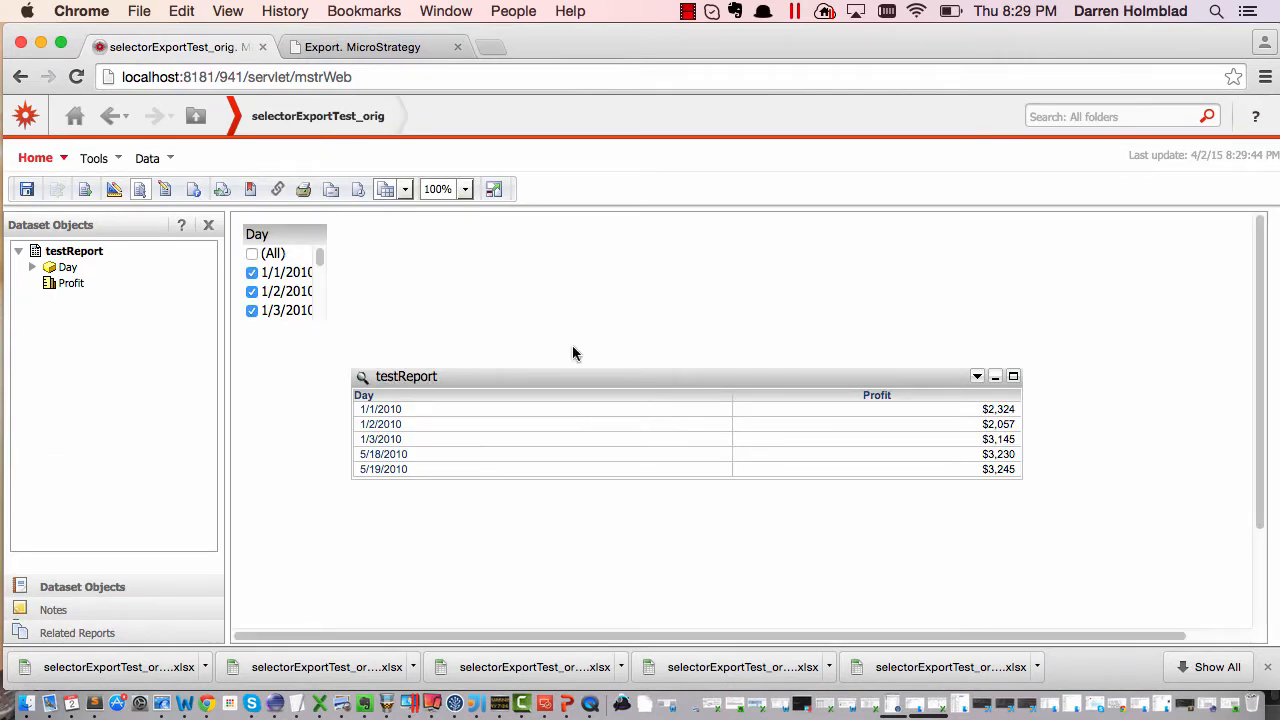
mouse_move(400, 385)
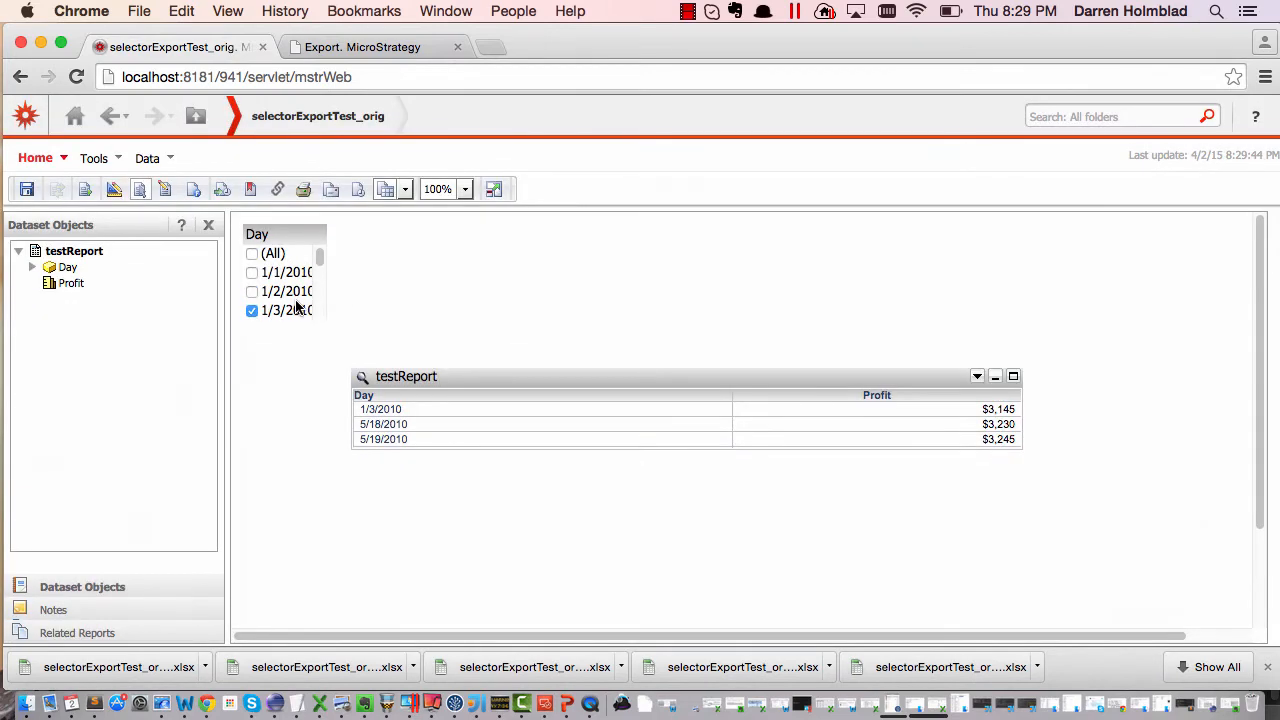
- Restore all five days in the Day selector, then export the whole document to Excel
left_click(252, 291)
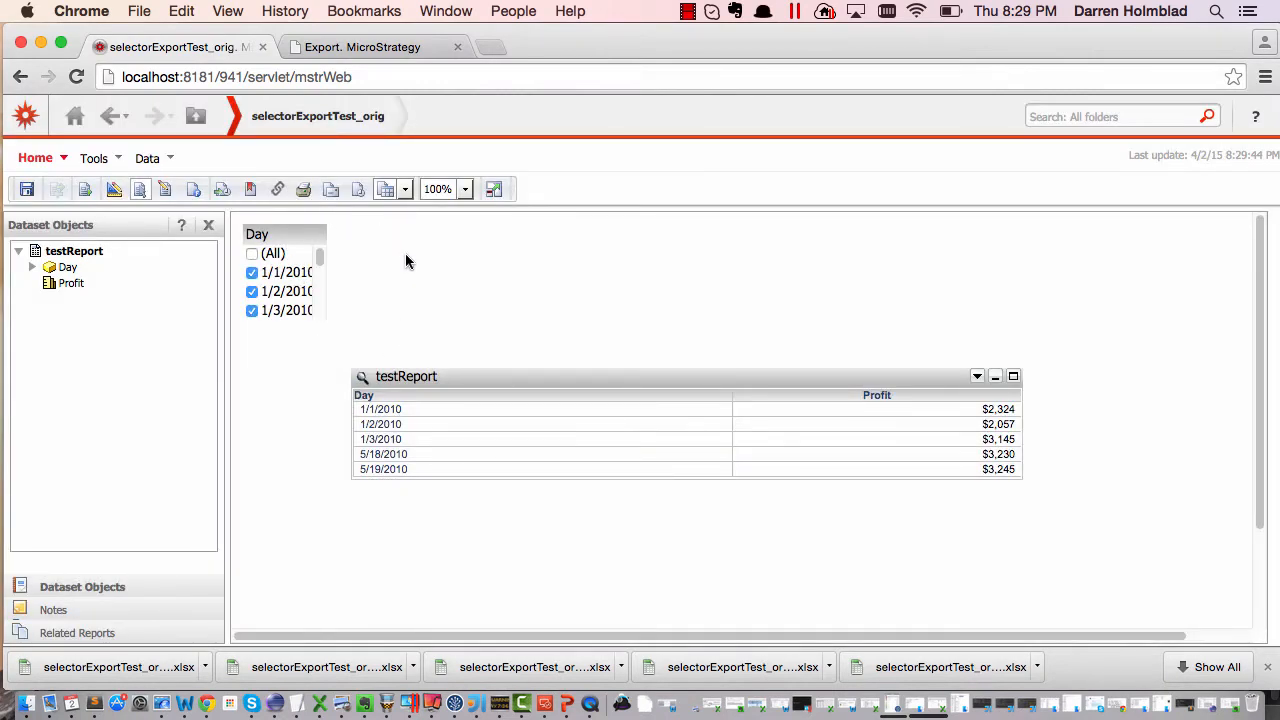
left_click(35, 158)
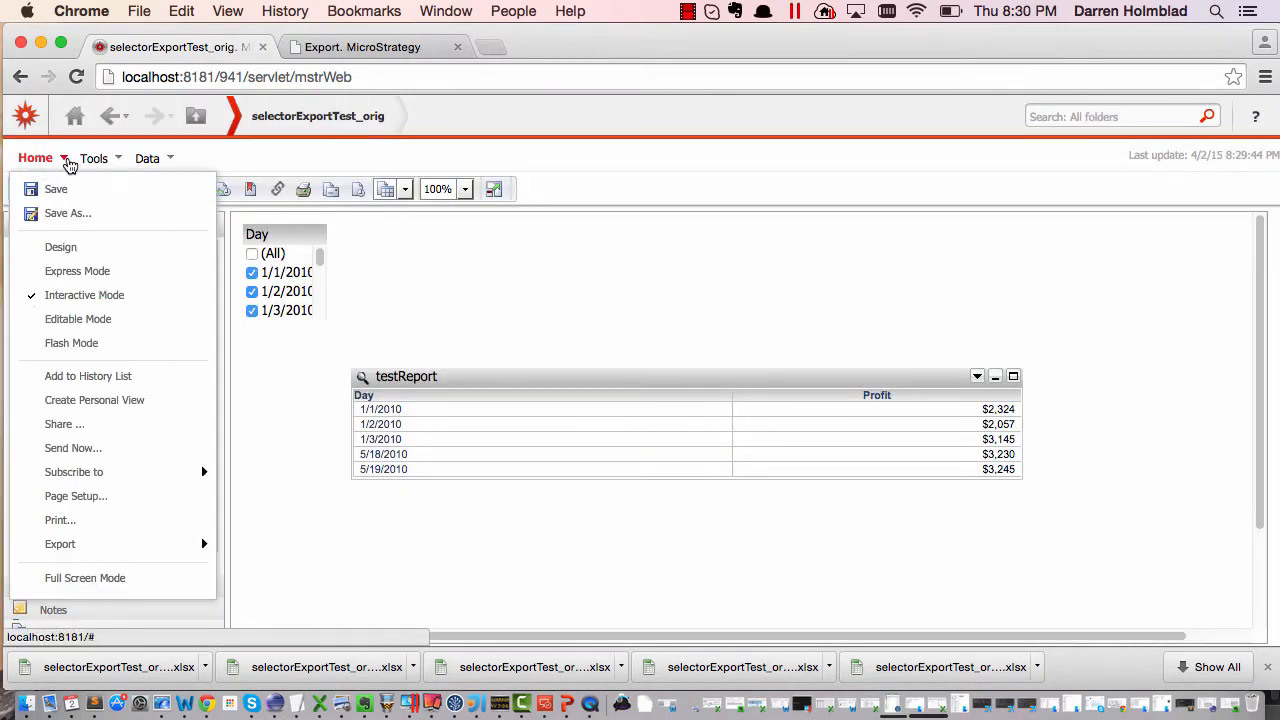
left_click(60, 543)
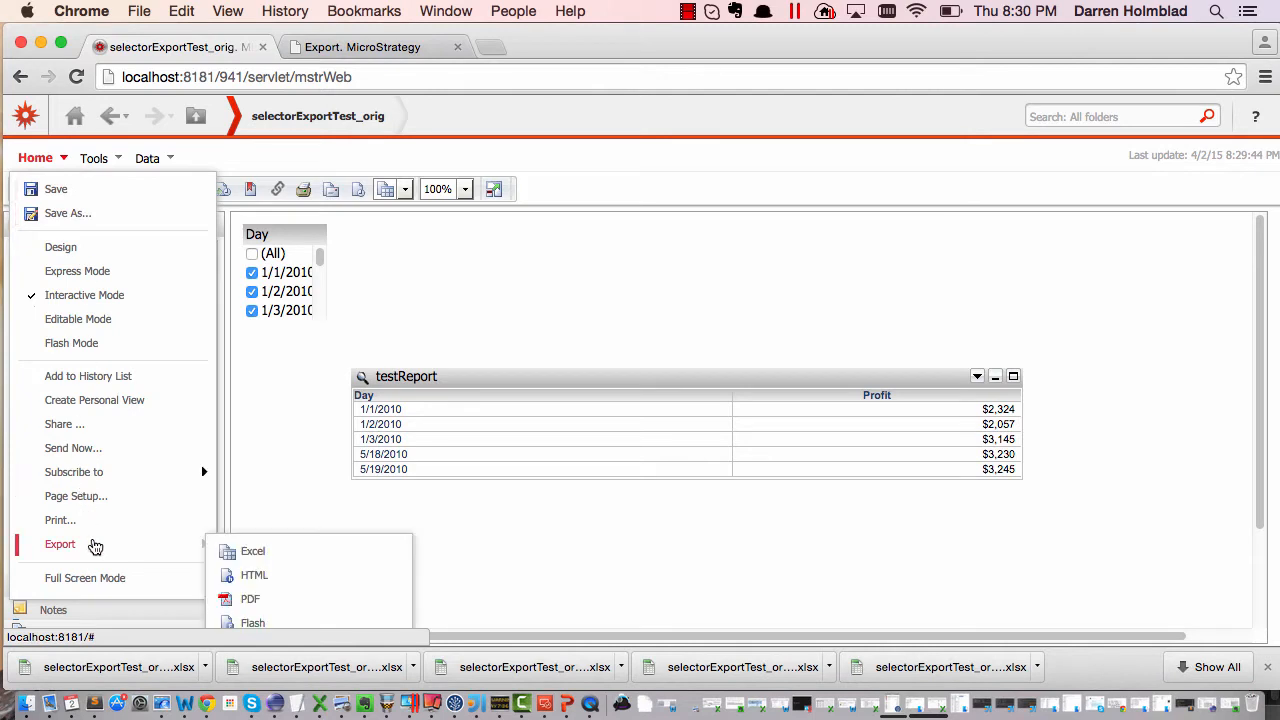
left_click(253, 551)
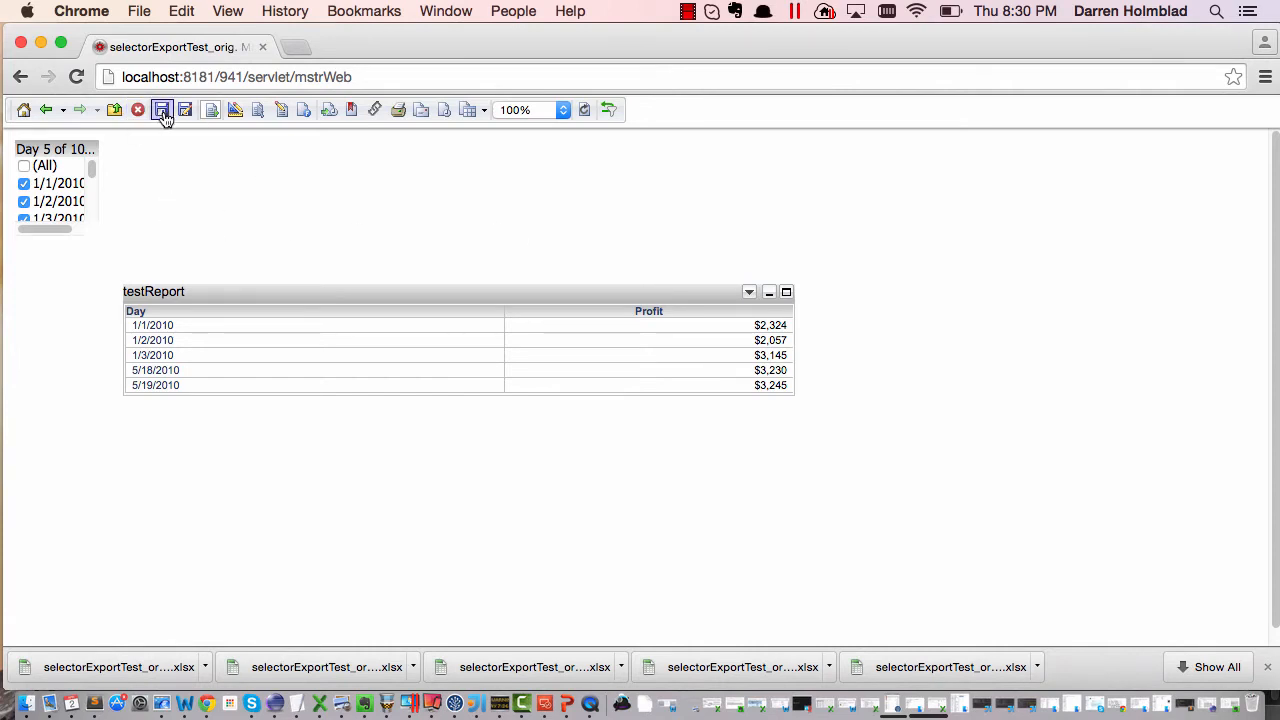
- Export just the testReport grid to Excel from its title-bar menu, then return to the document
left_click(749, 291)
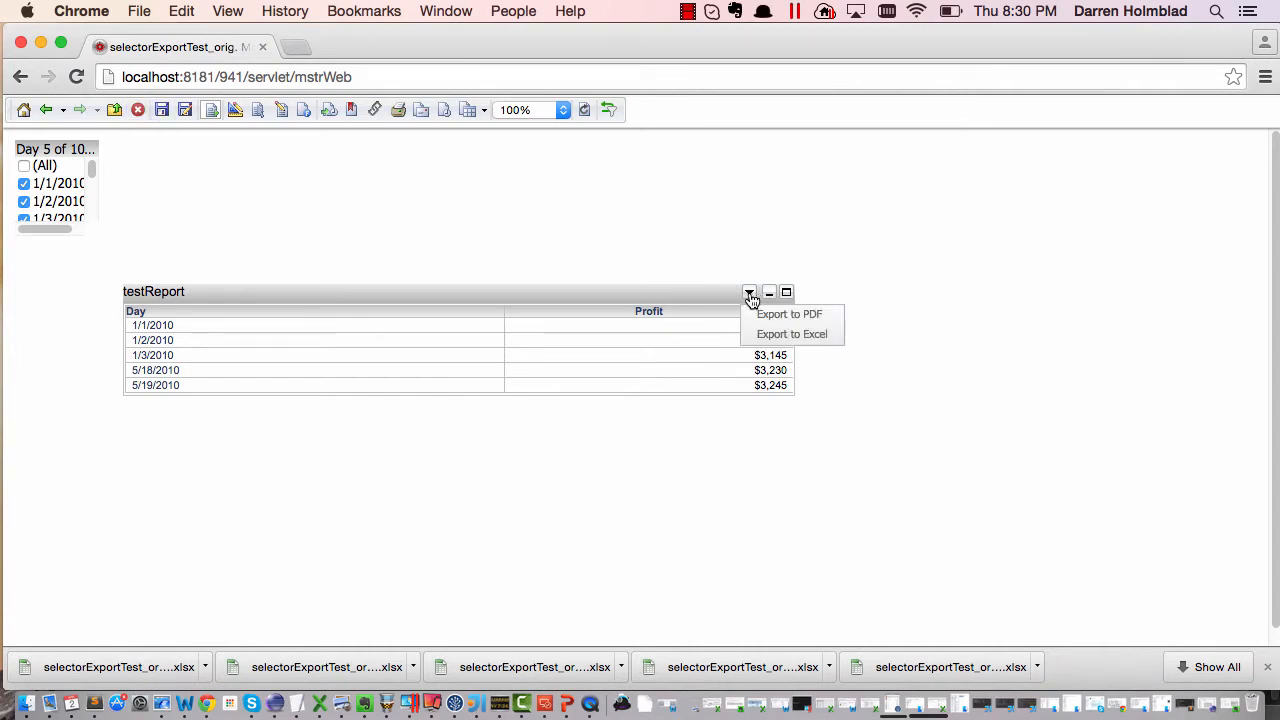
mouse_move(792, 334)
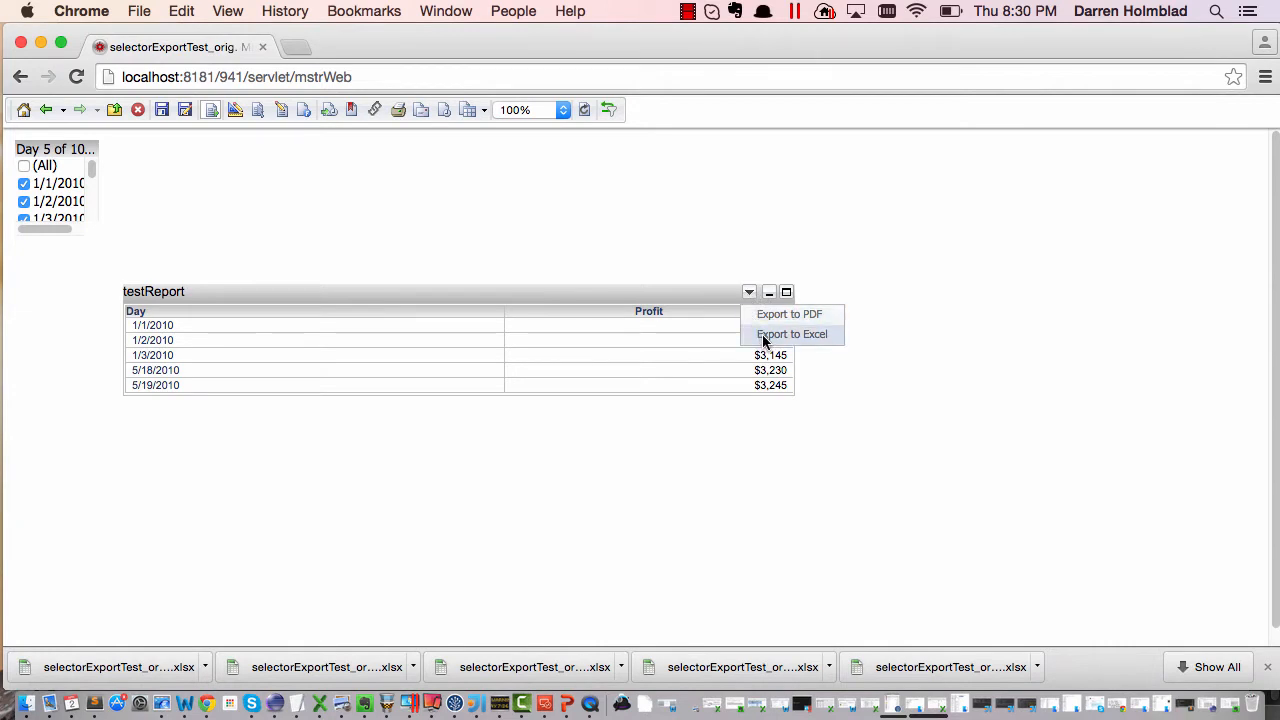
left_click(791, 334)
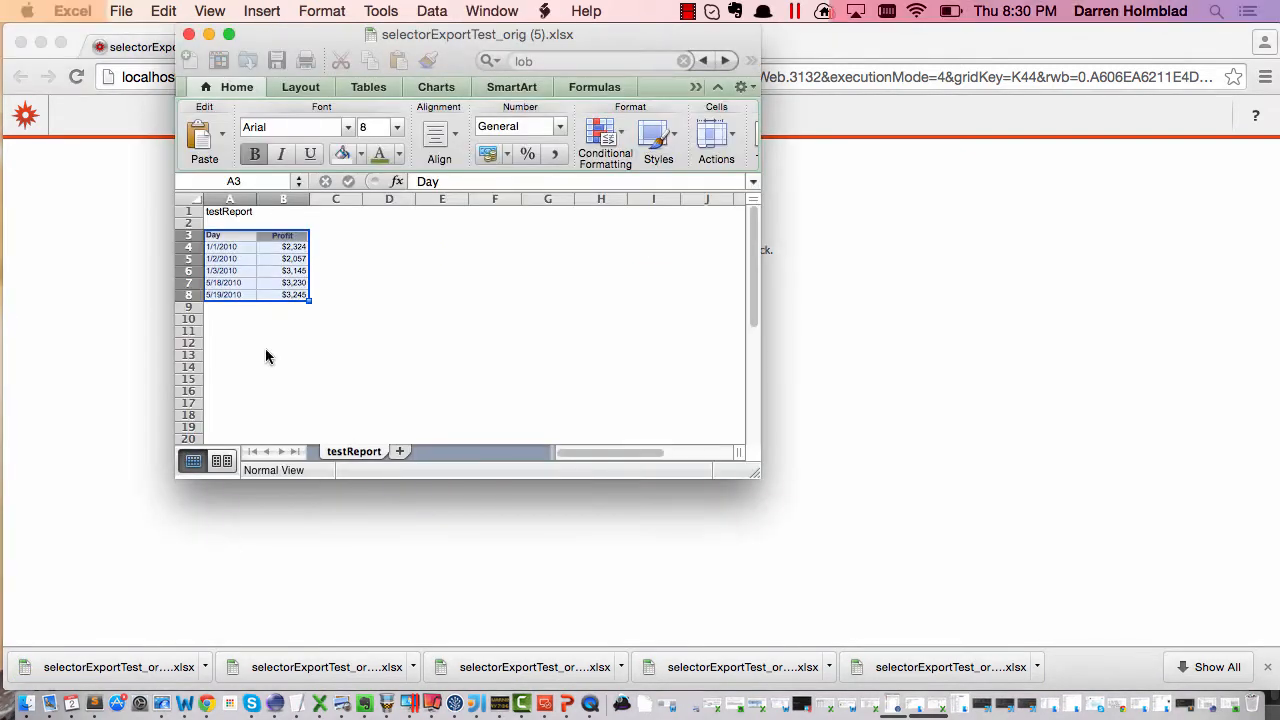
left_click(229, 222)
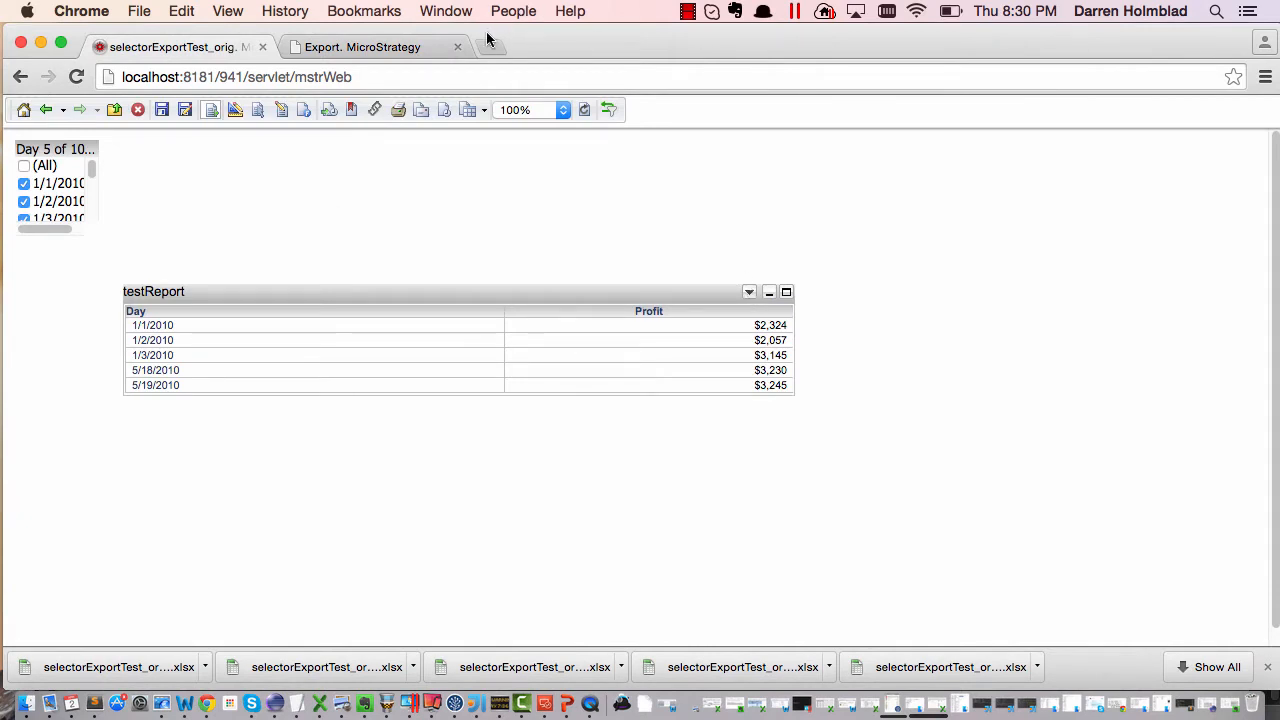
- In Design mode, turn off Show Title Bar in the testReport grid's Properties and Formatting
left_click(236, 110)
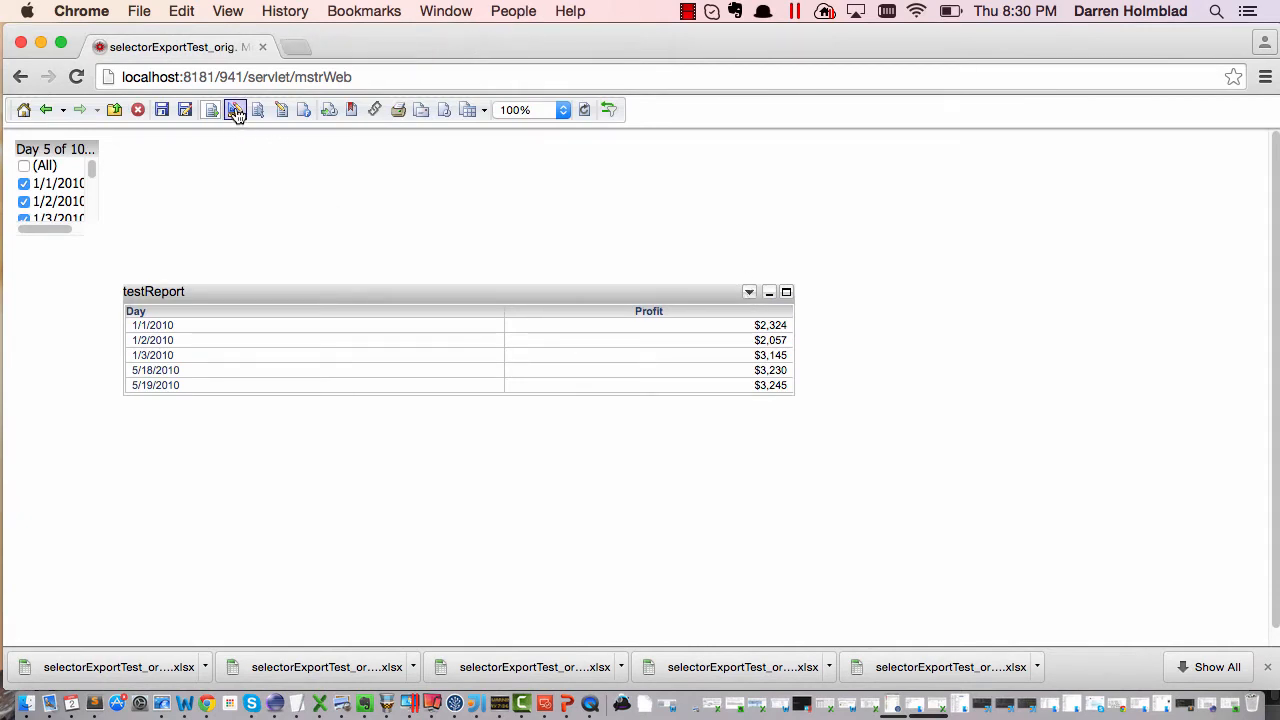
left_click(237, 110)
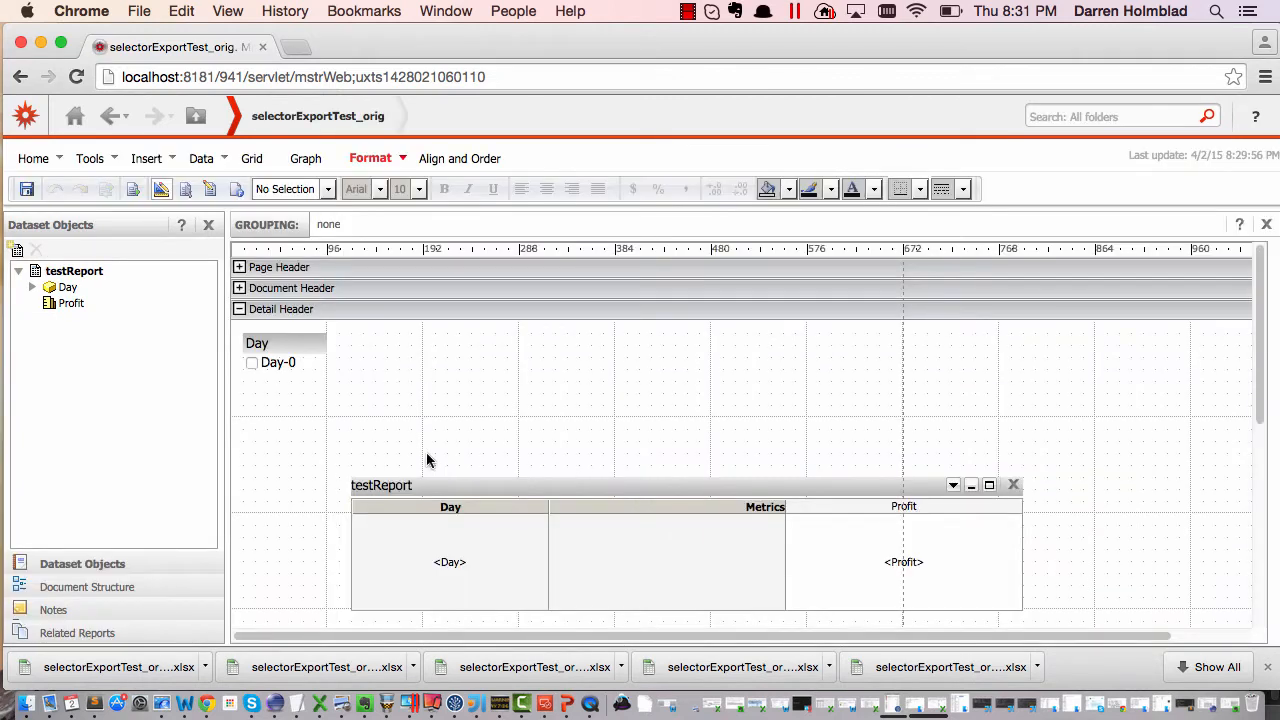
right_click(667, 485)
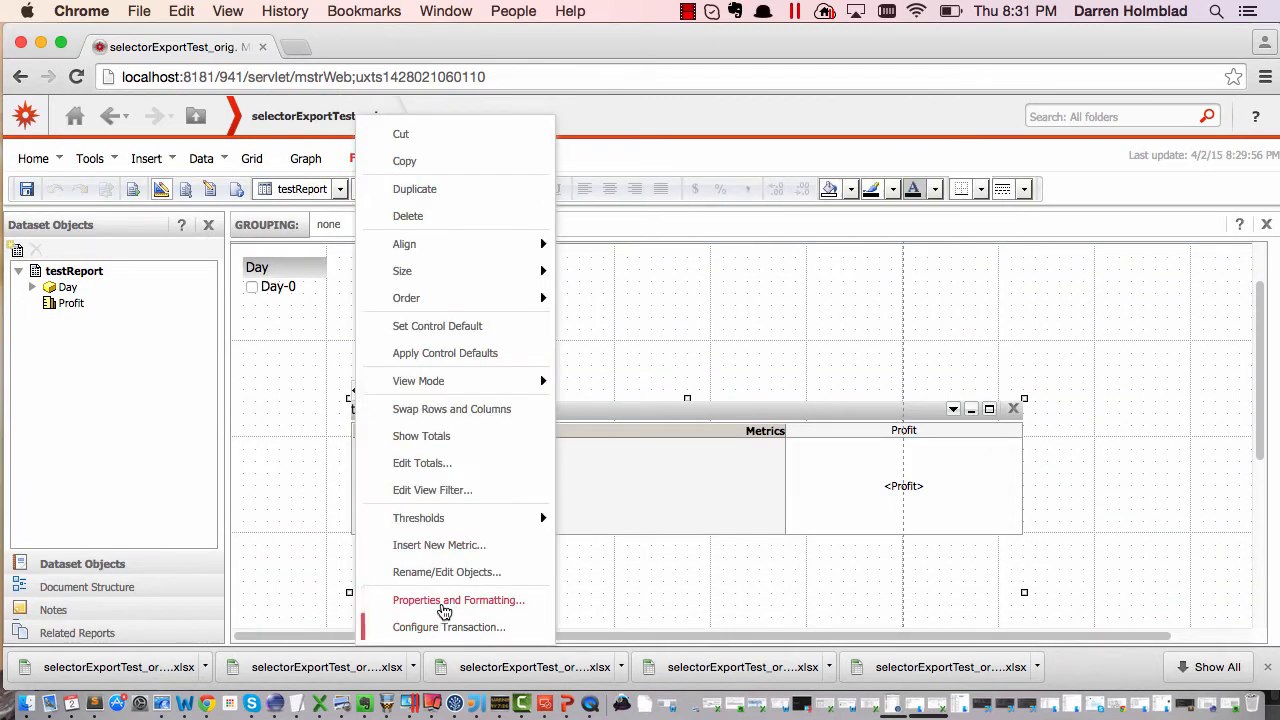
left_click(458, 600)
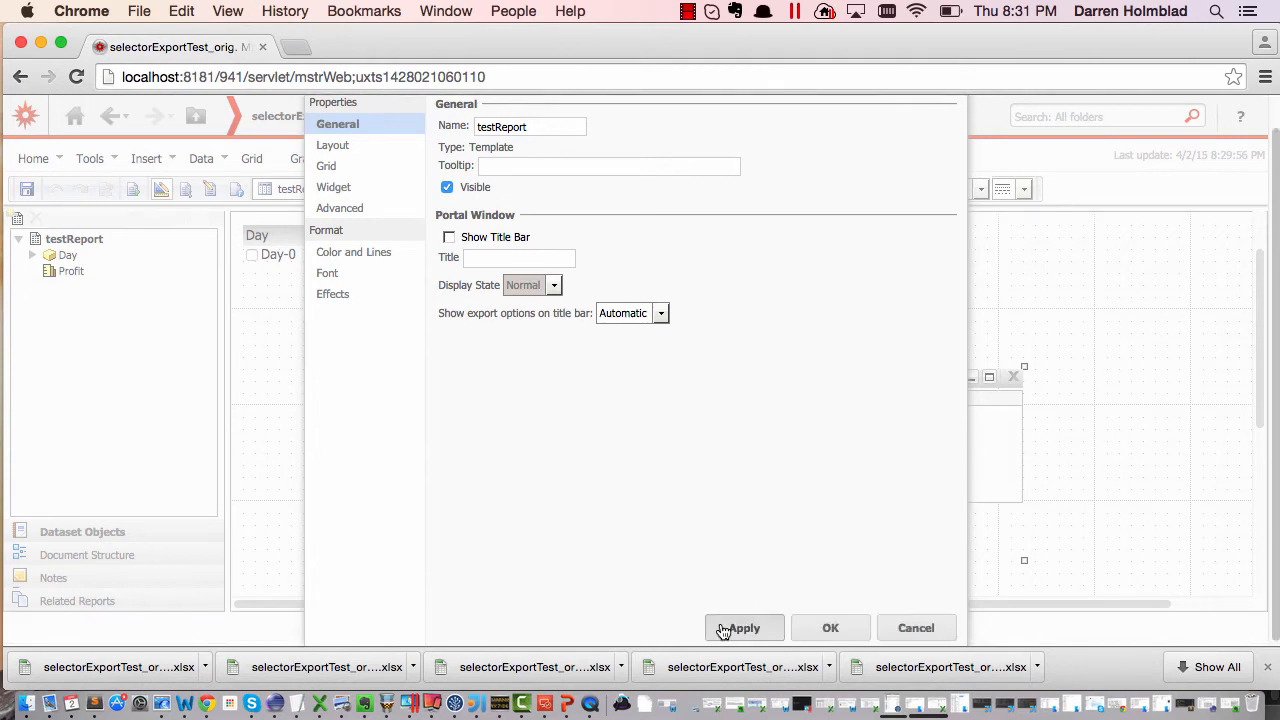
left_click(829, 627)
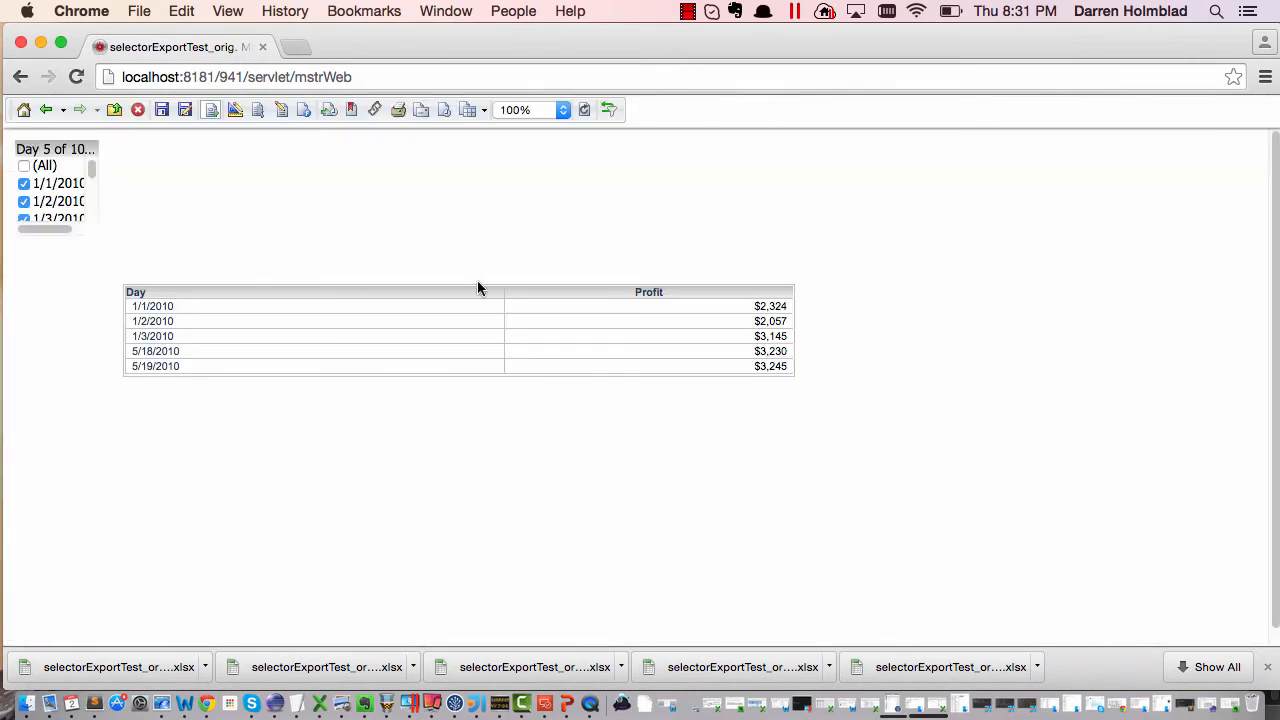
- Back in Design mode, reopen the grid's Properties and Formatting to restore its title bar
left_click(784, 292)
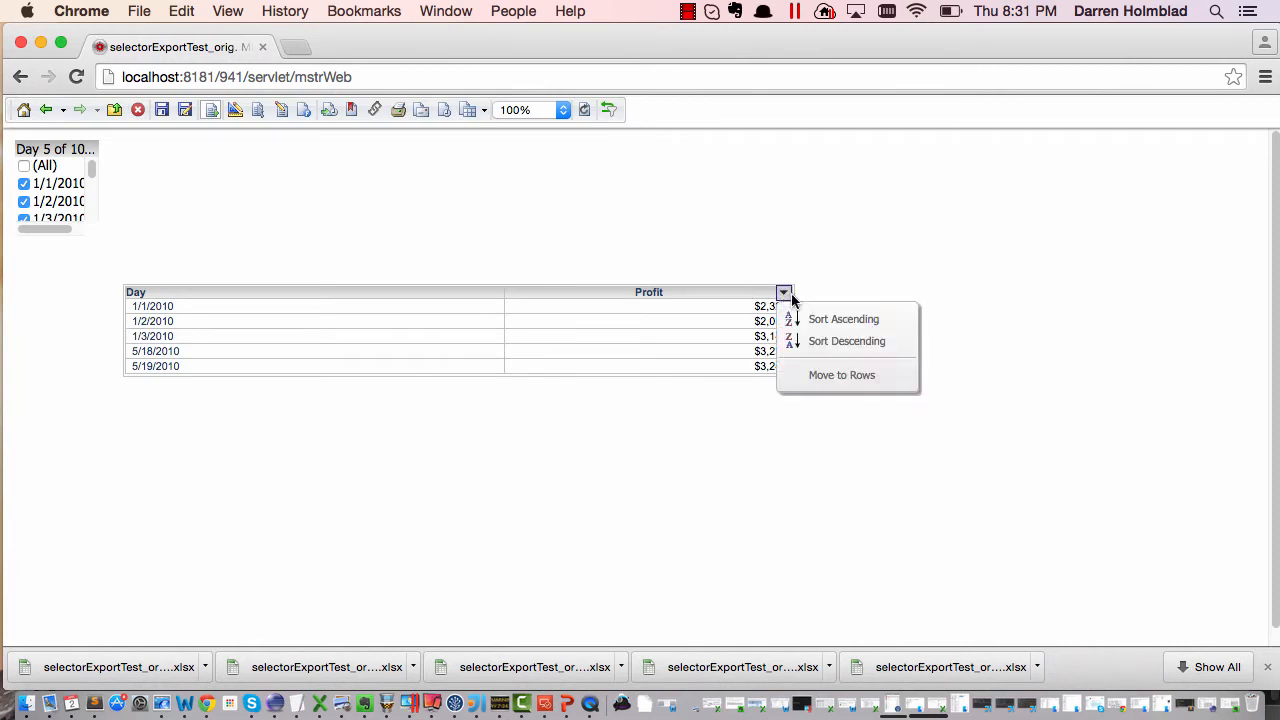
left_click(237, 226)
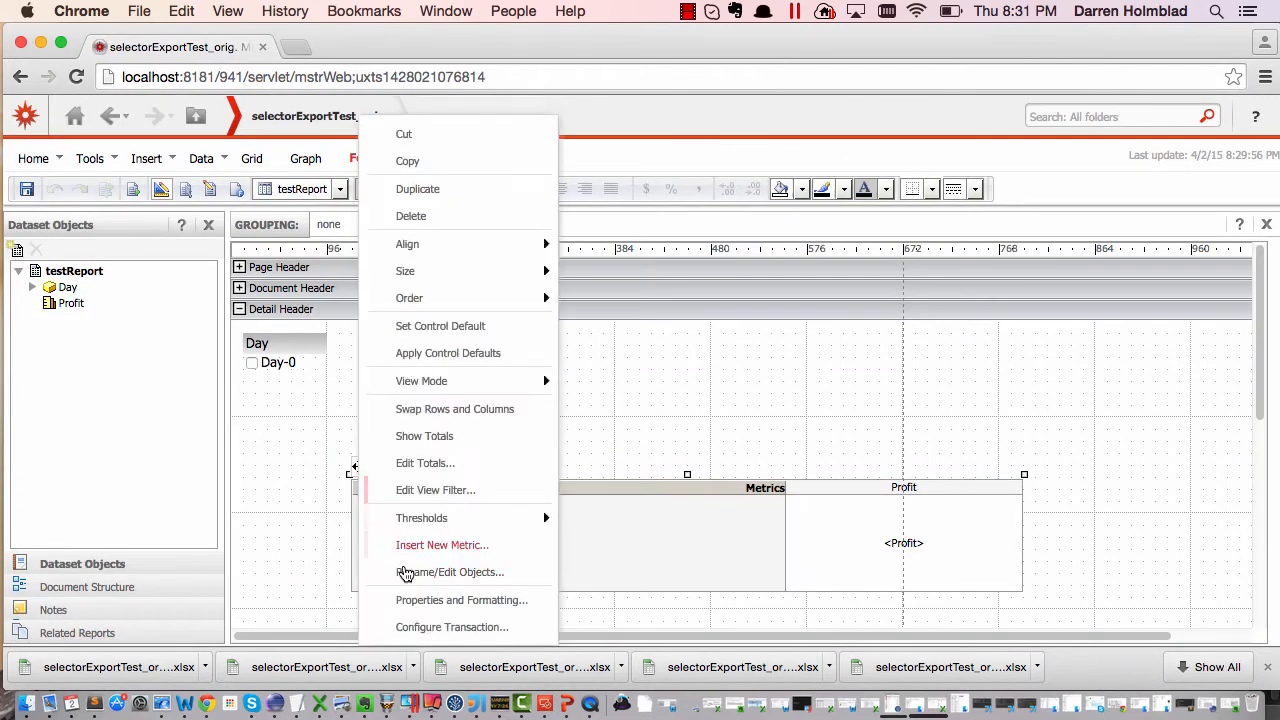
left_click(461, 600)
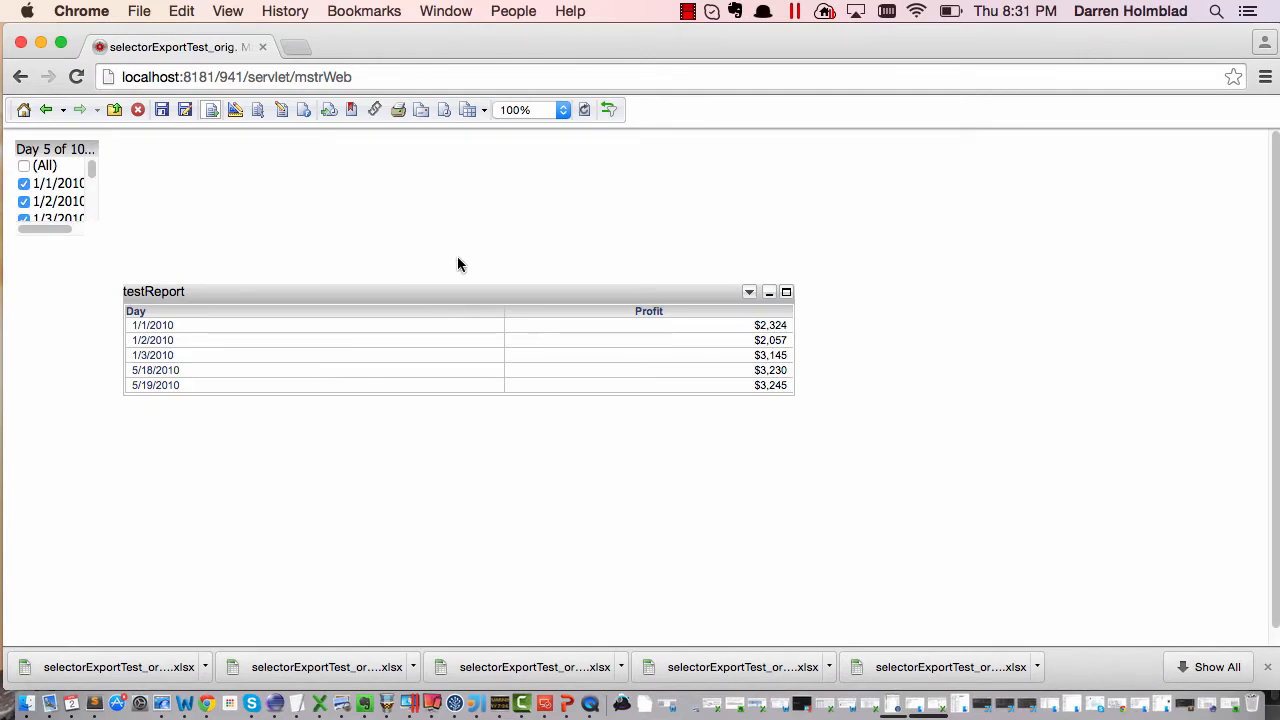
mouse_move(600, 223)
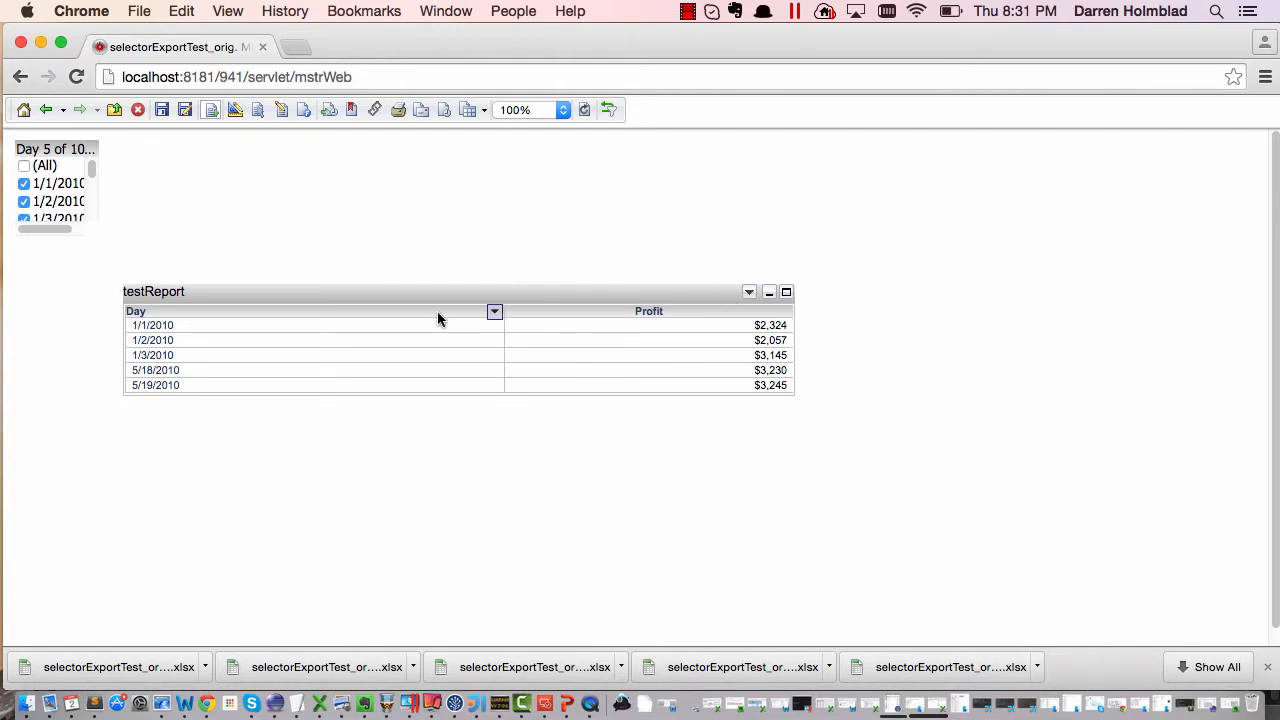
- Start Export to Excel from the testReport grid's title-bar dropdown
left_click(748, 291)
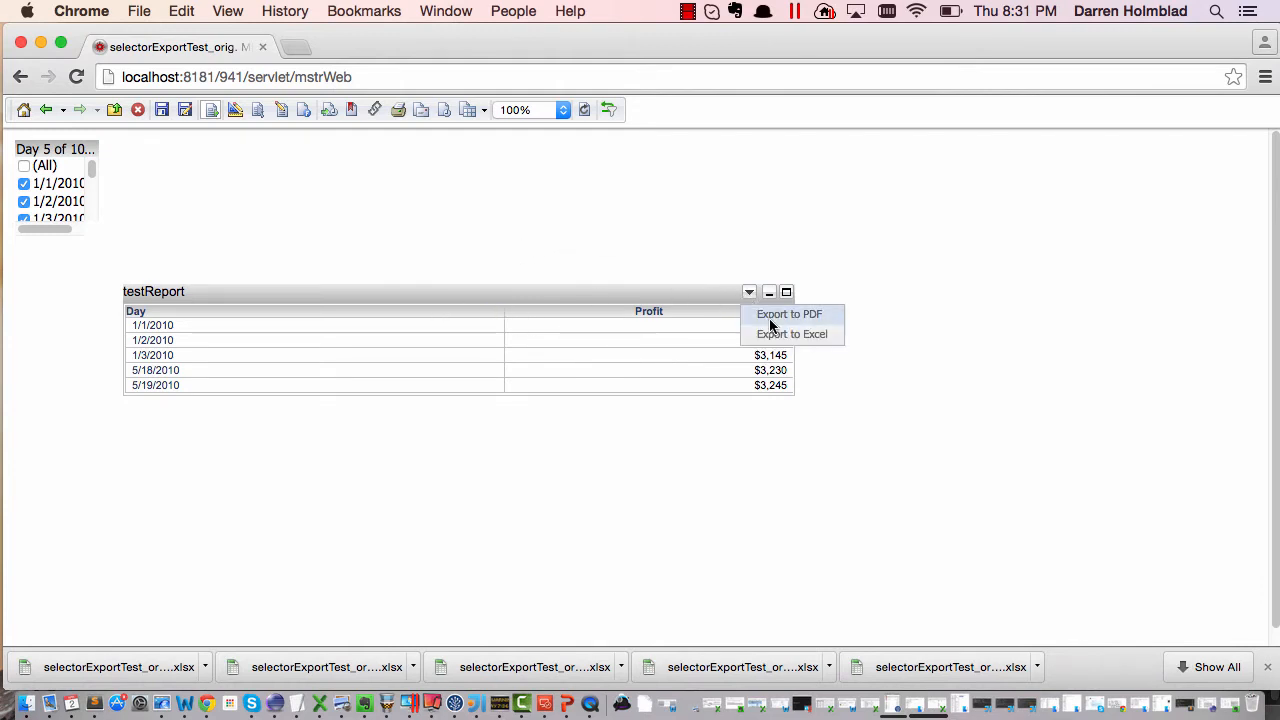
left_click(789, 314)
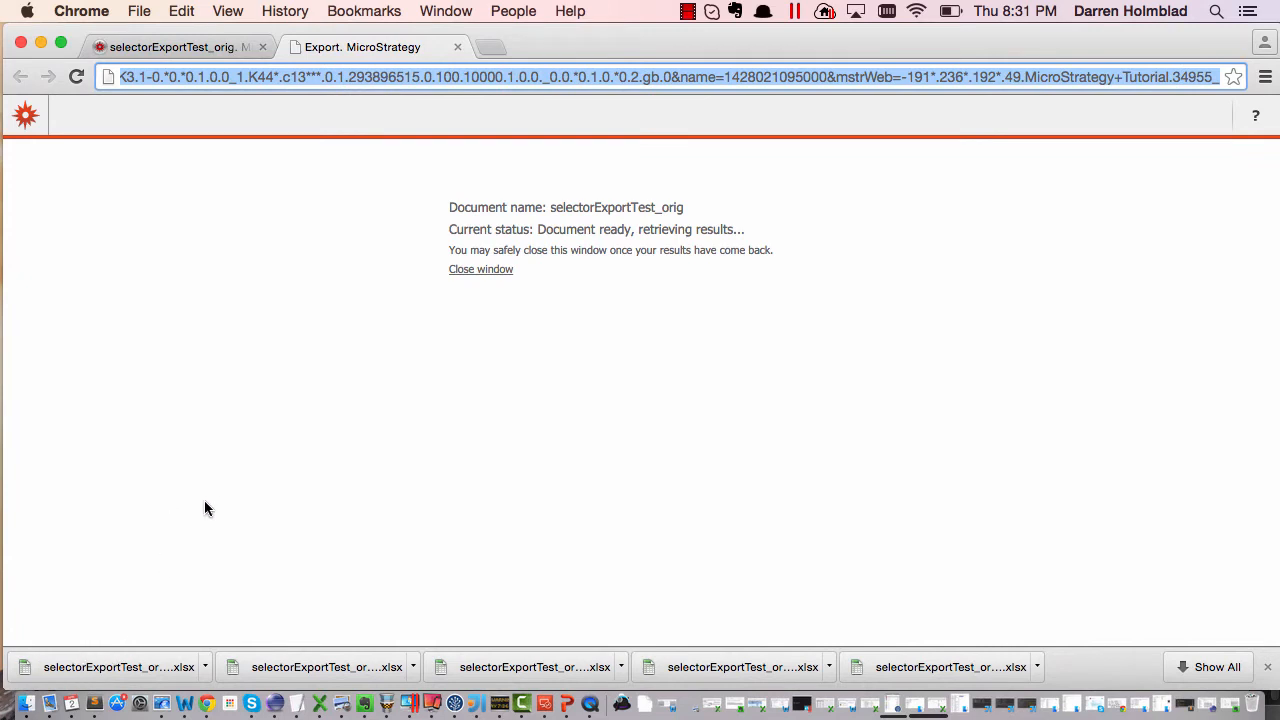
mouse_move(95, 705)
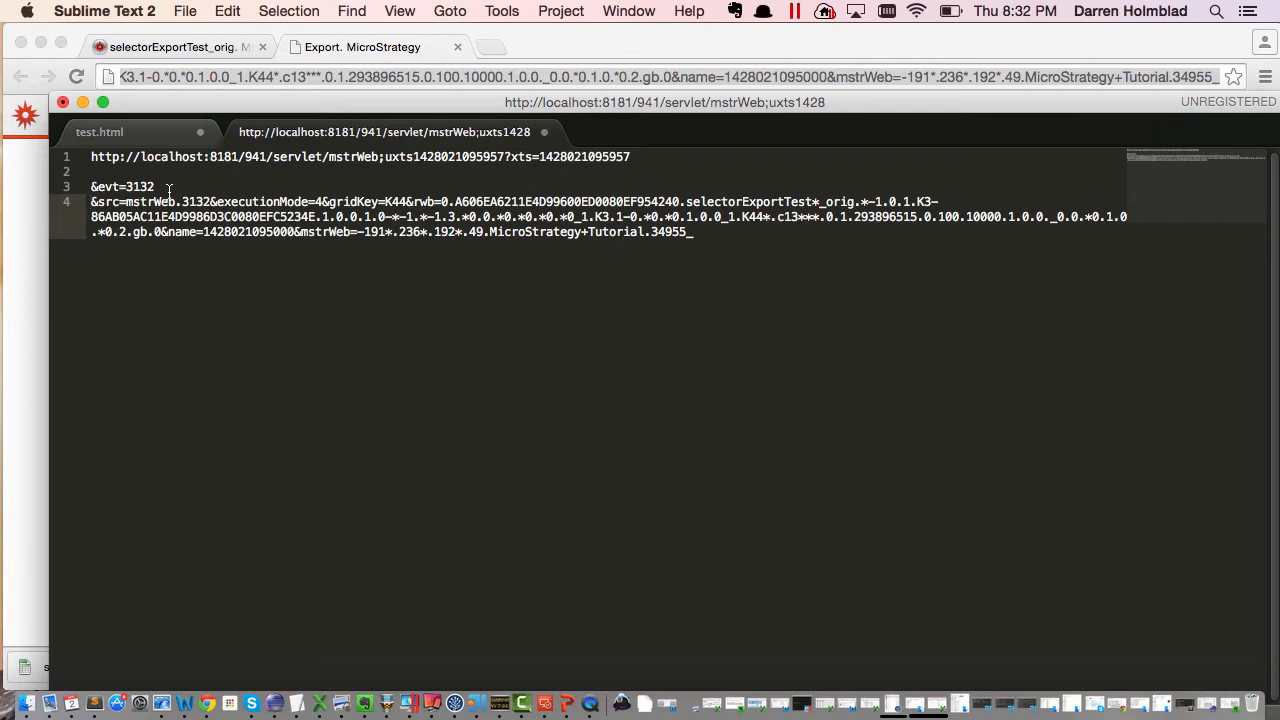
mouse_move(166, 186)
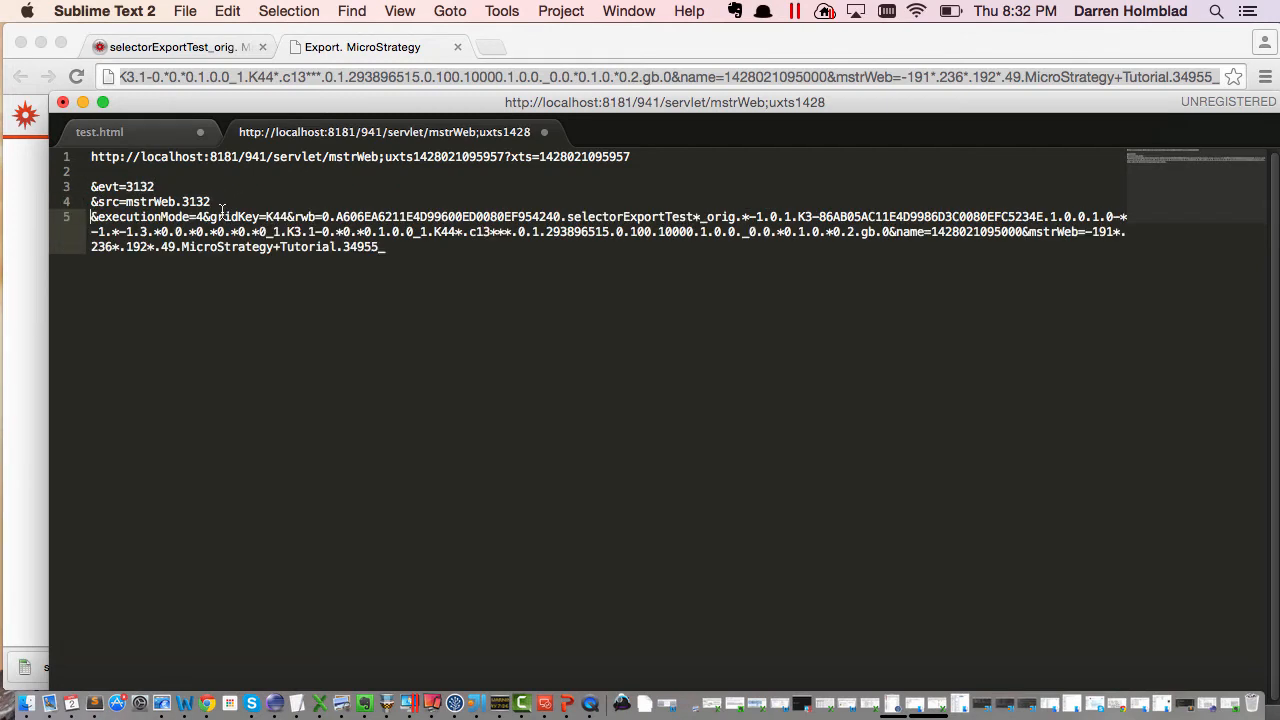
- Move the executionMode parameter of the export URL onto its own line
key("enter")
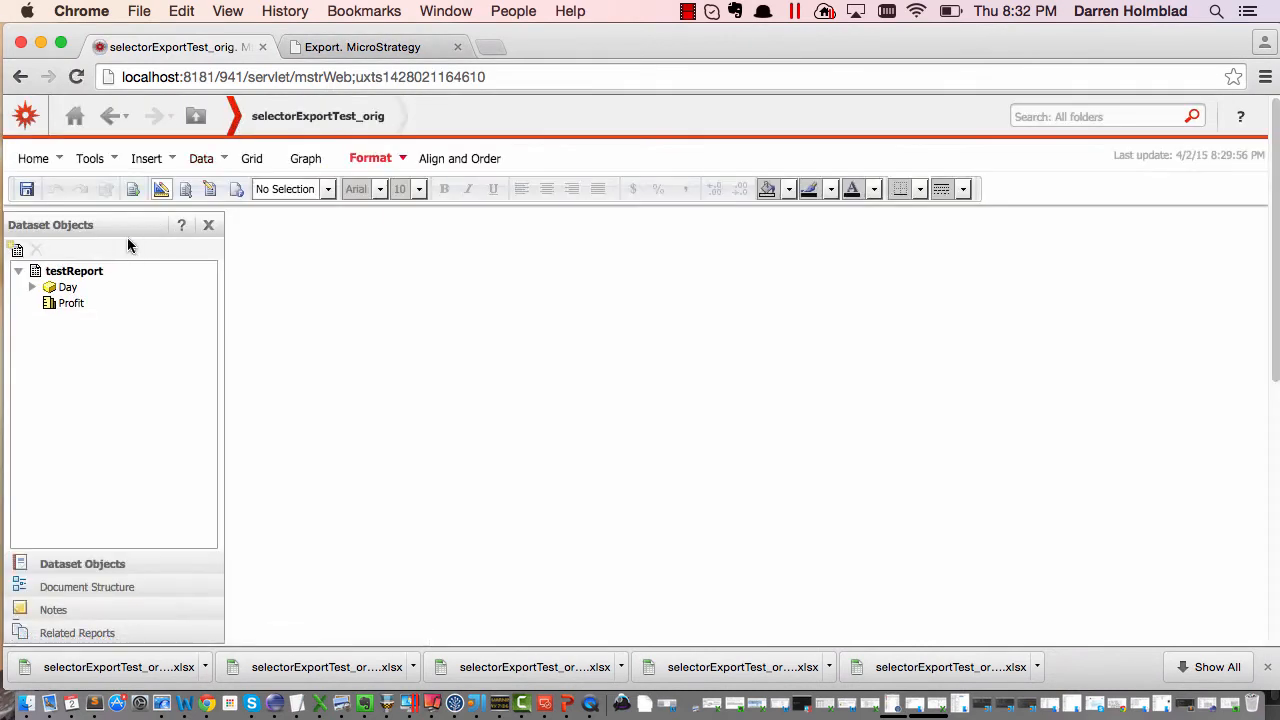
- Click back into the selectorExportTest_orig document in MicroStrategy Web
left_click(146, 158)
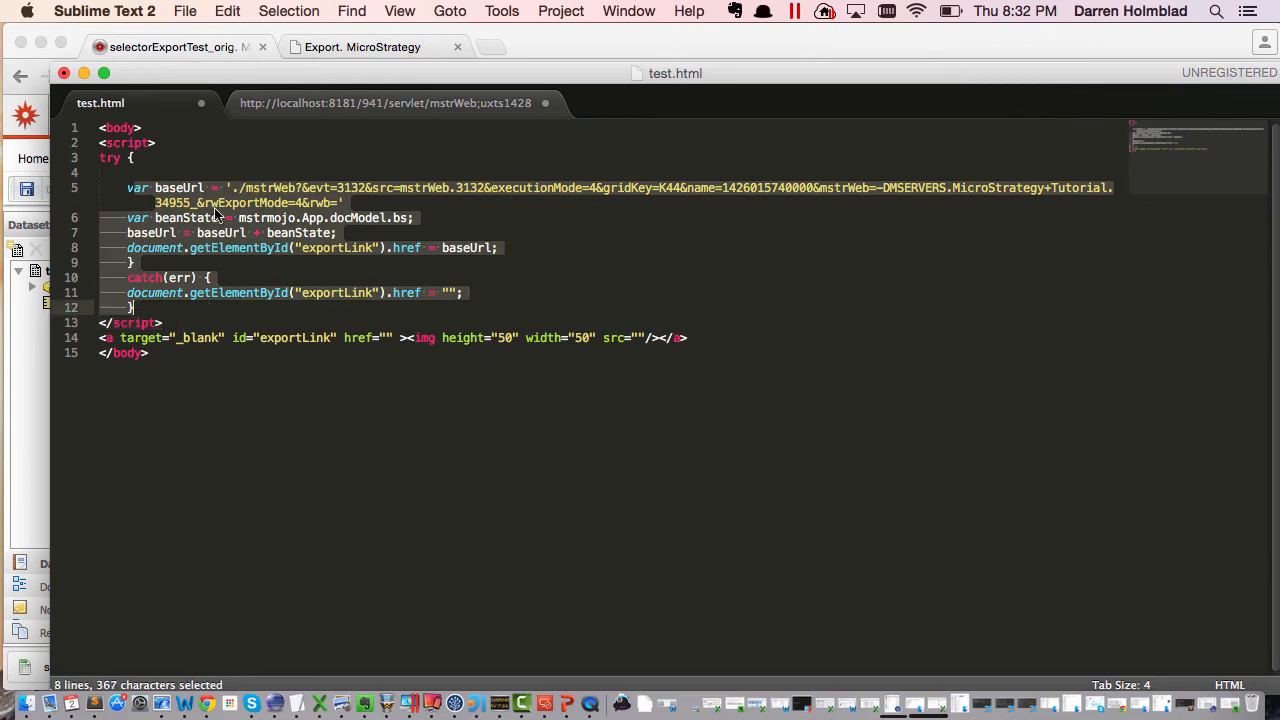
- Highlight the baseUrl declaration, its mstrWeb path and the gridKey parameter in test.html
left_click(120, 127)
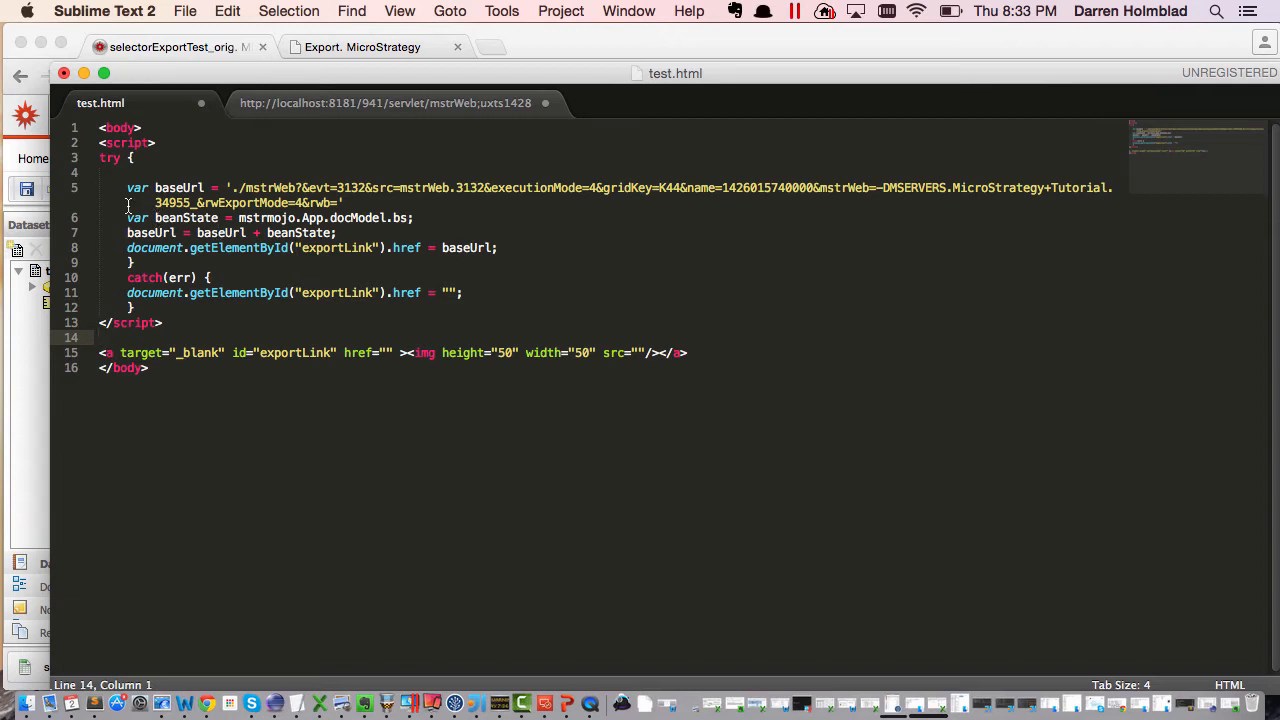
left_click(128, 188)
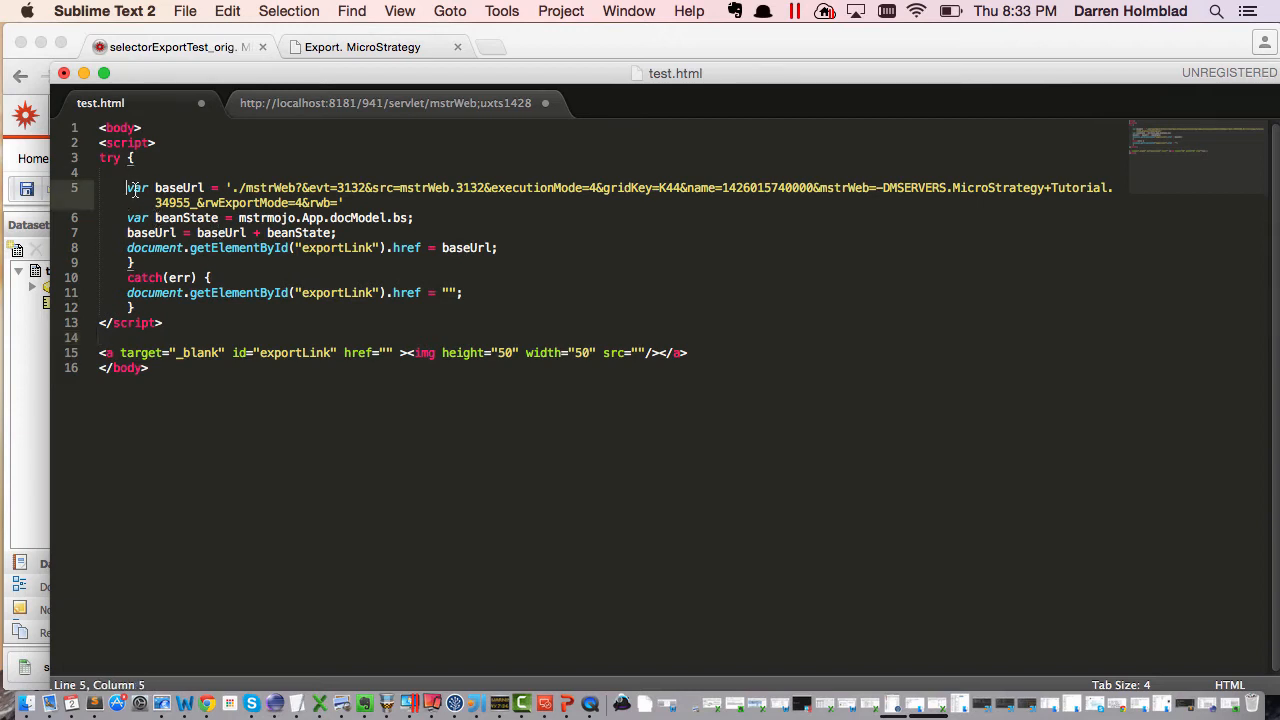
left_click_drag(127, 187, 240, 187)
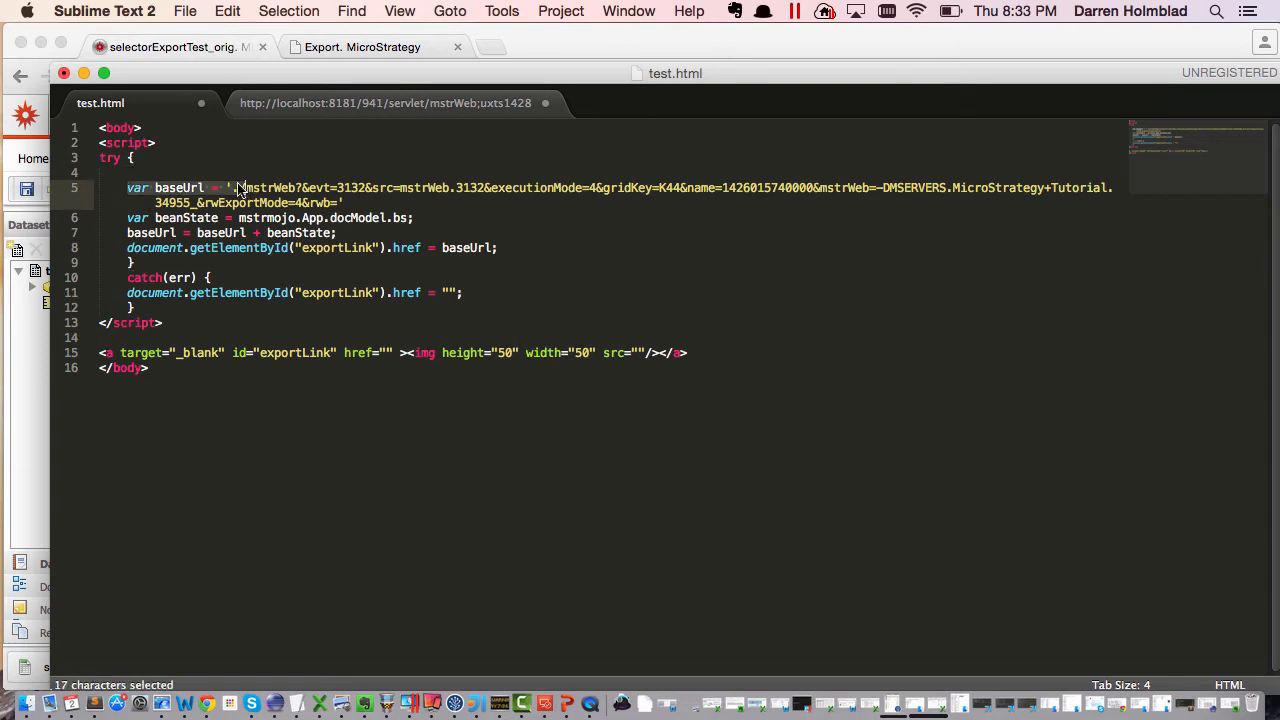
left_click(232, 187)
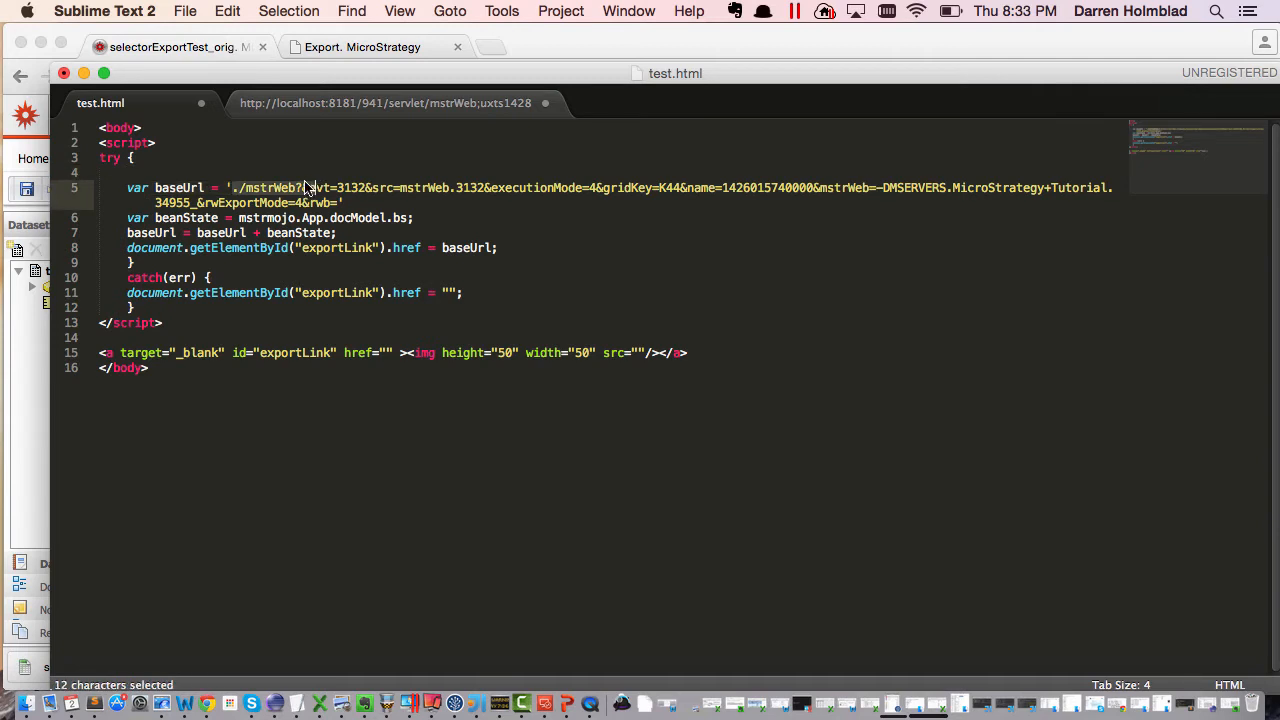
double_click(470, 188)
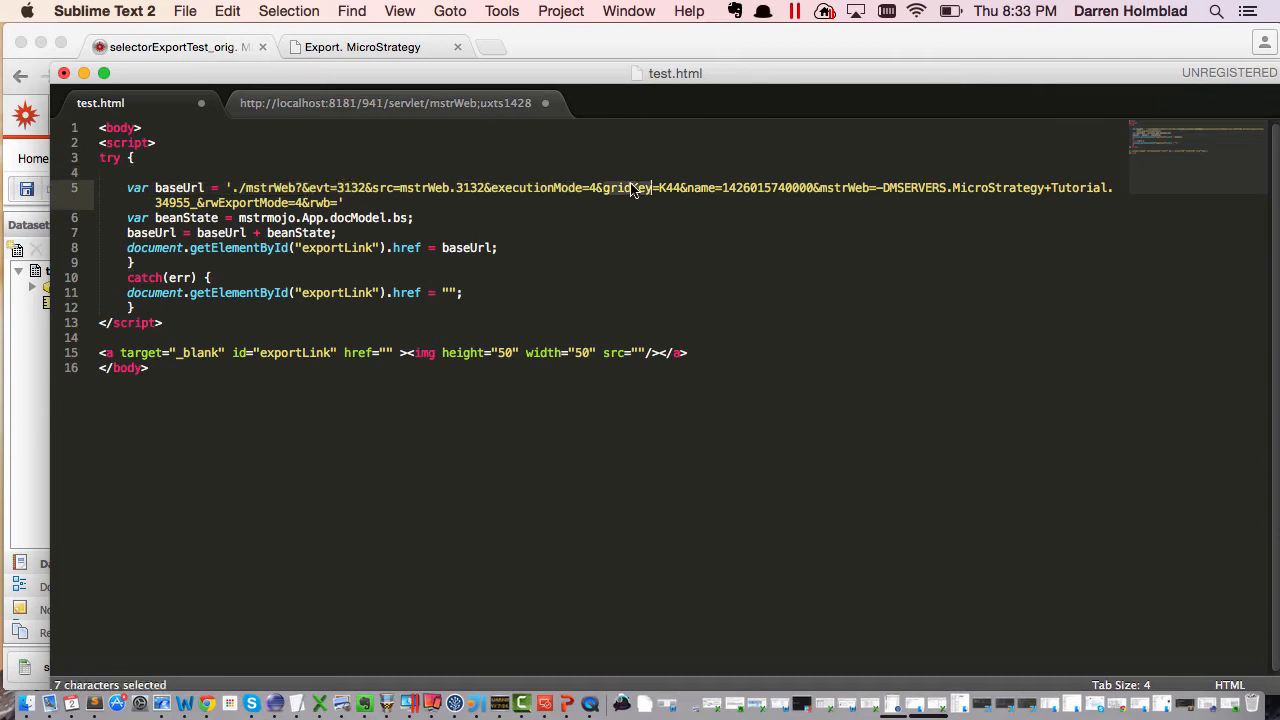
left_click(175, 47)
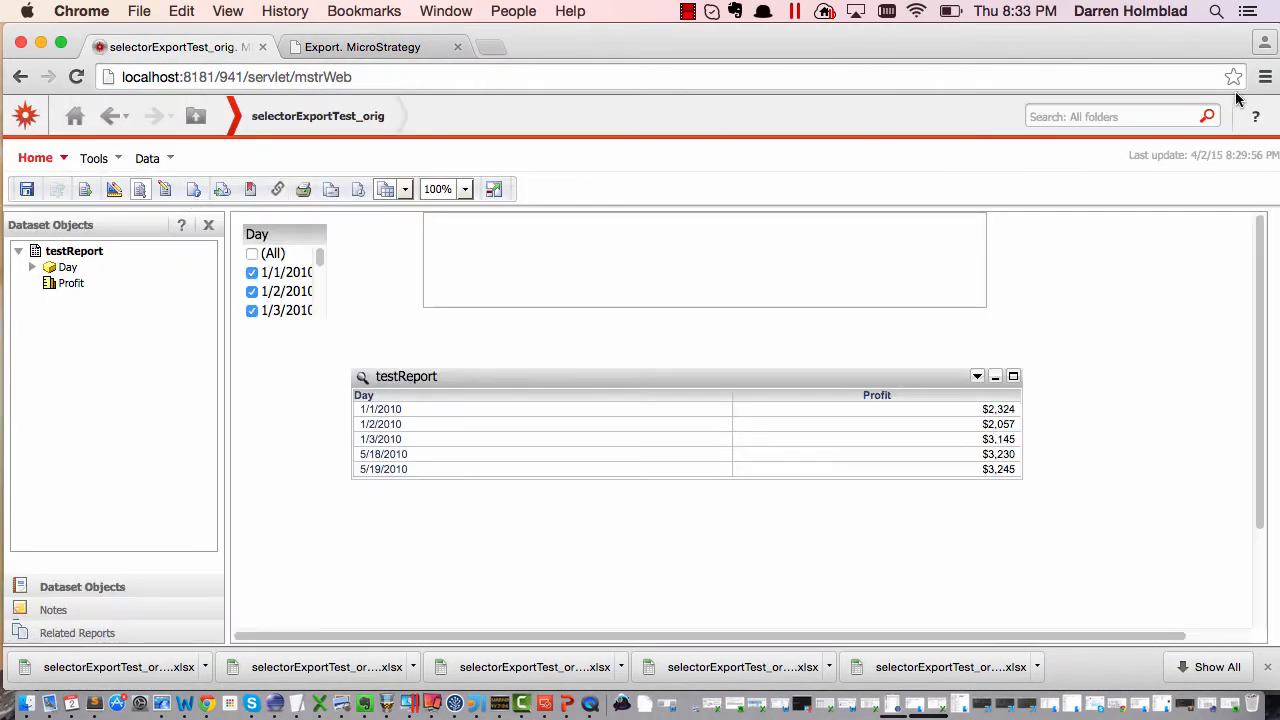
- Focus the document page and open Chrome Developer Tools with F12
left_click(1264, 76)
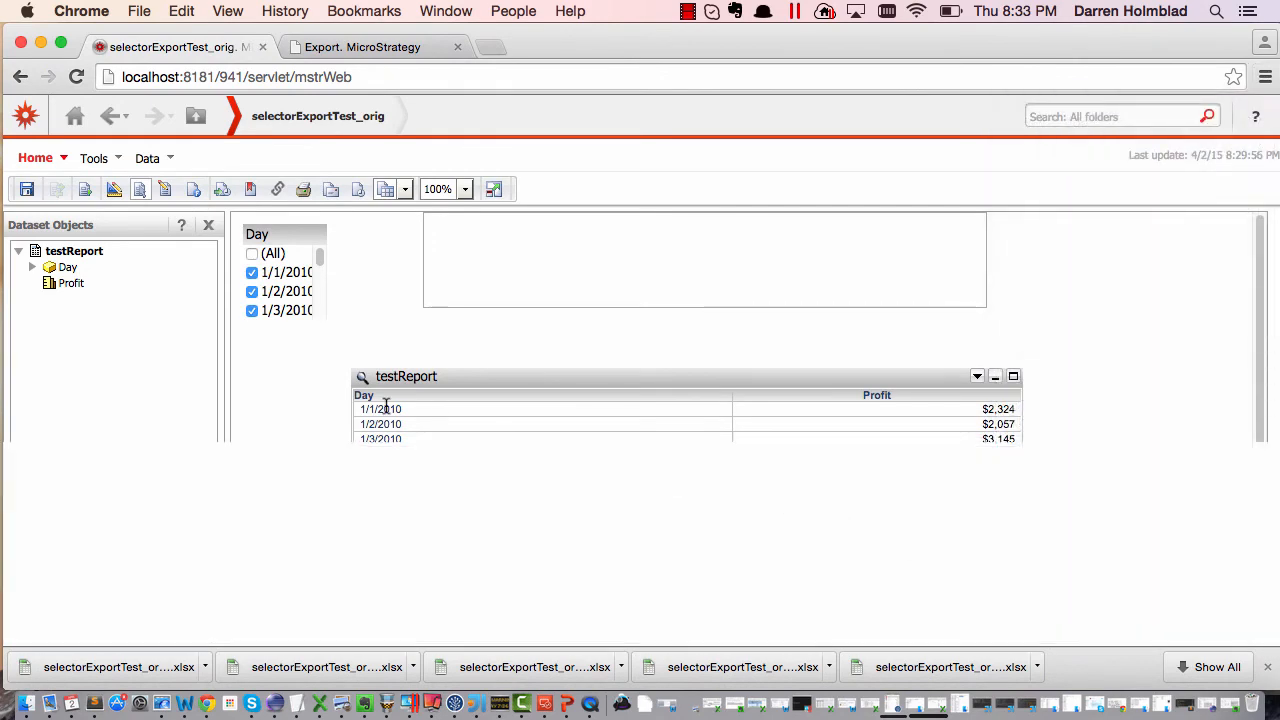
key("F12")
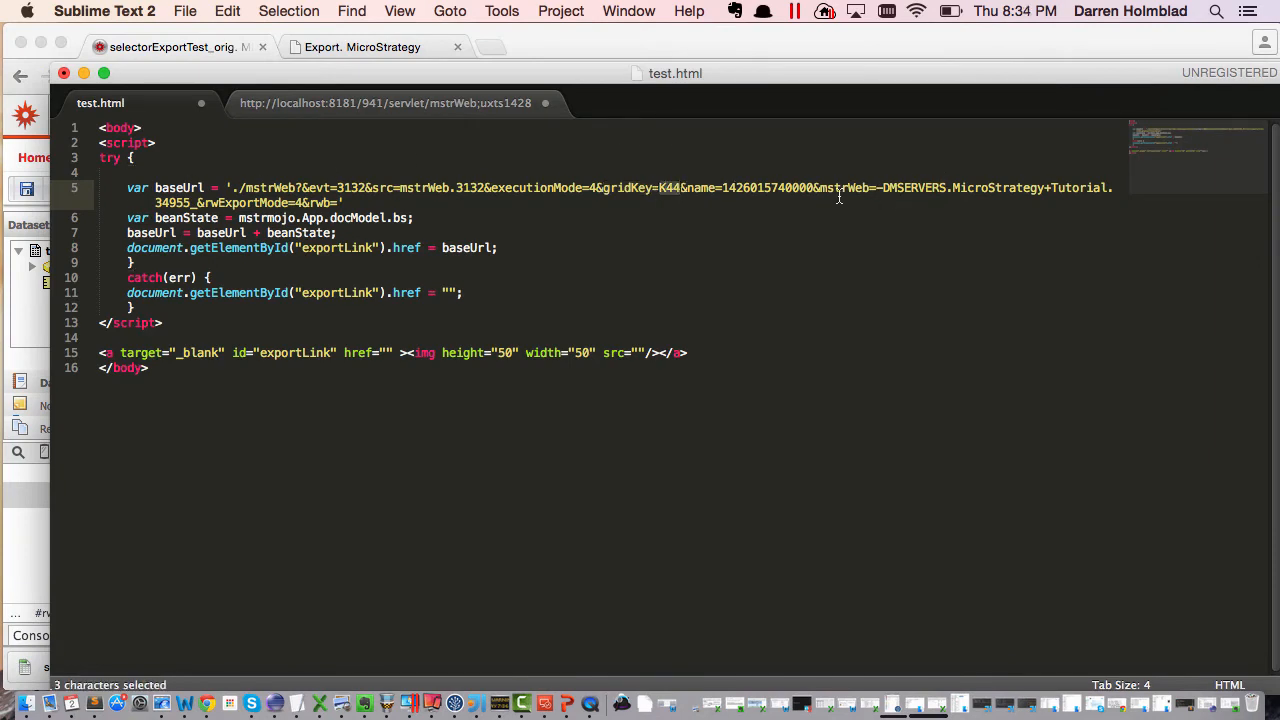
left_click_drag(820, 188, 945, 188)
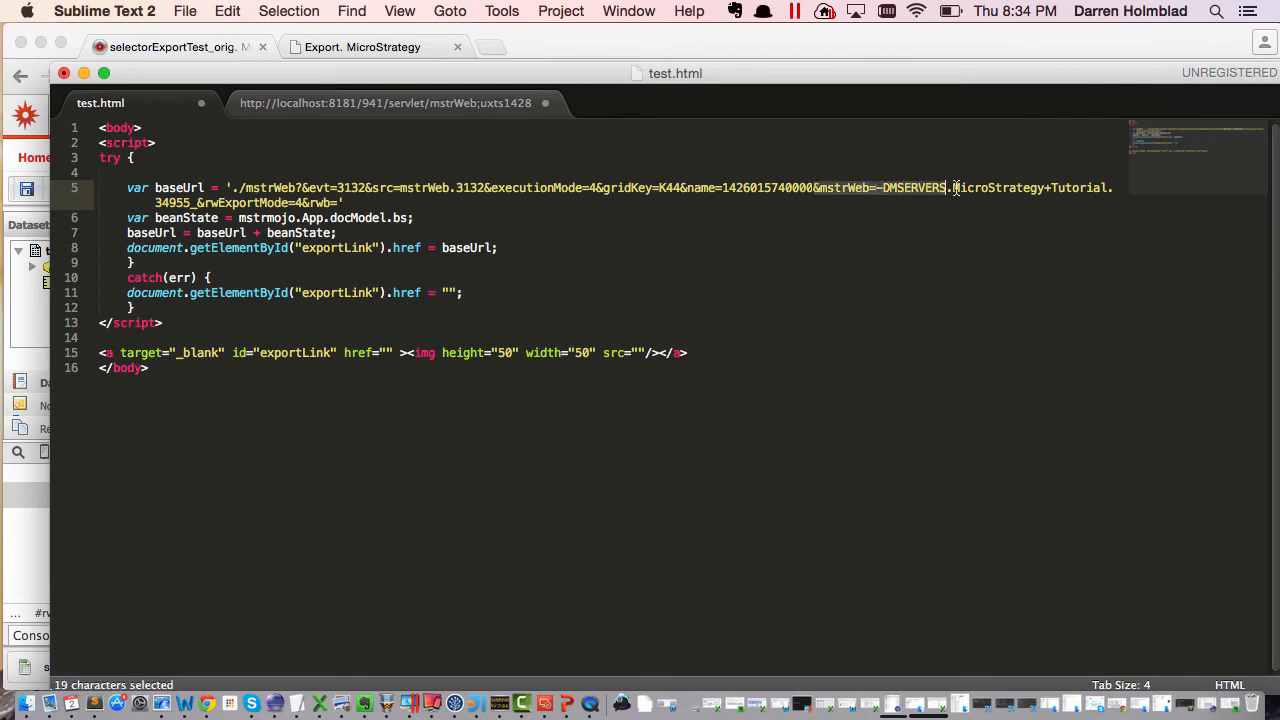
left_click_drag(945, 188, 200, 202)
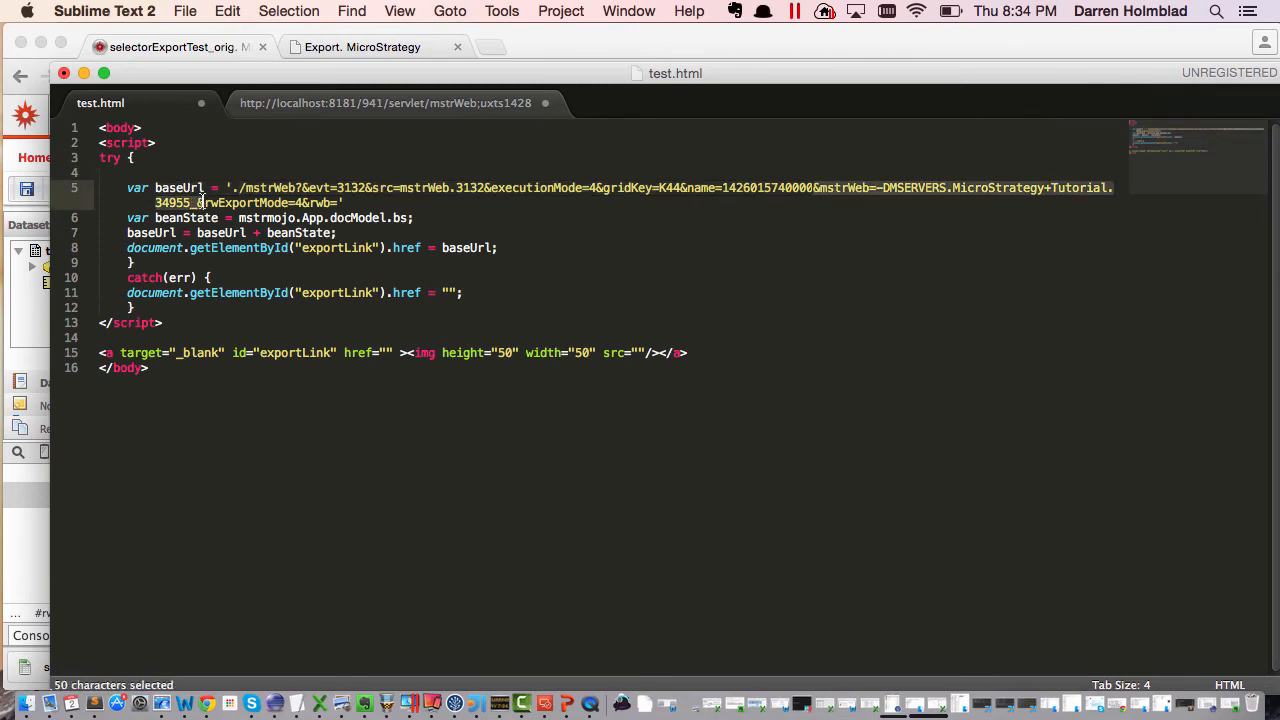
left_click_drag(200, 202, 340, 202)
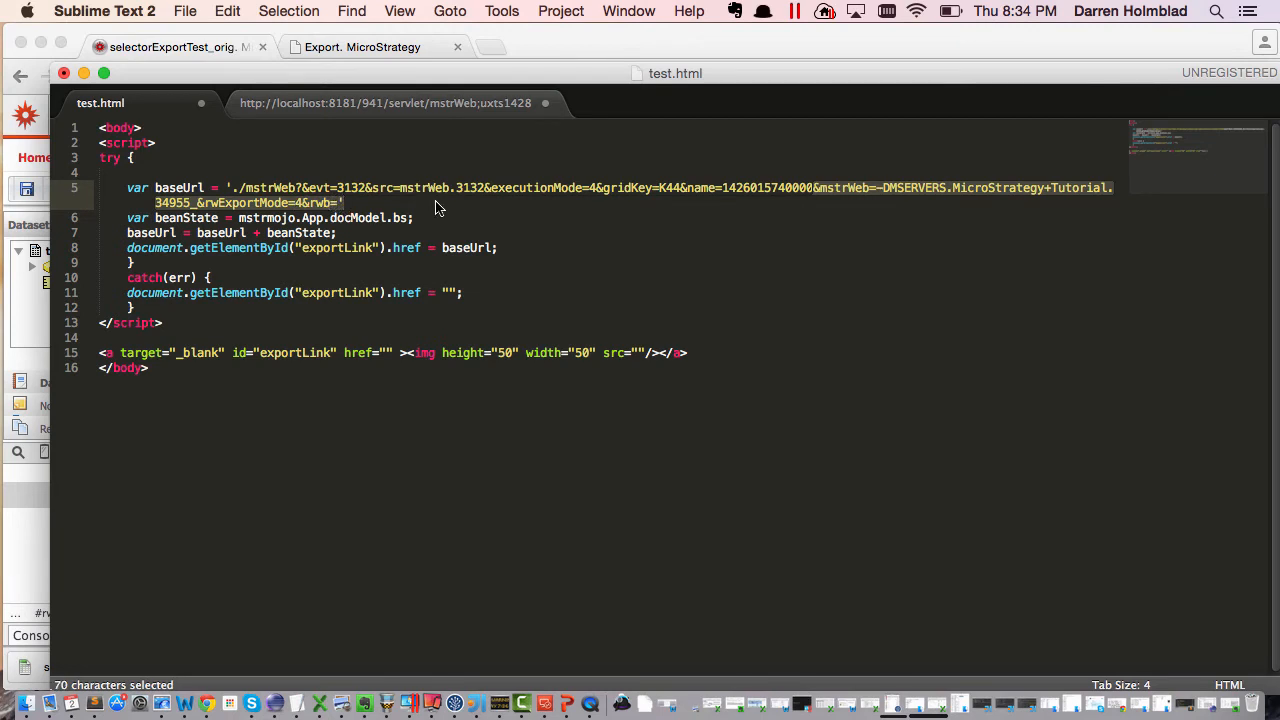
left_click(420, 188)
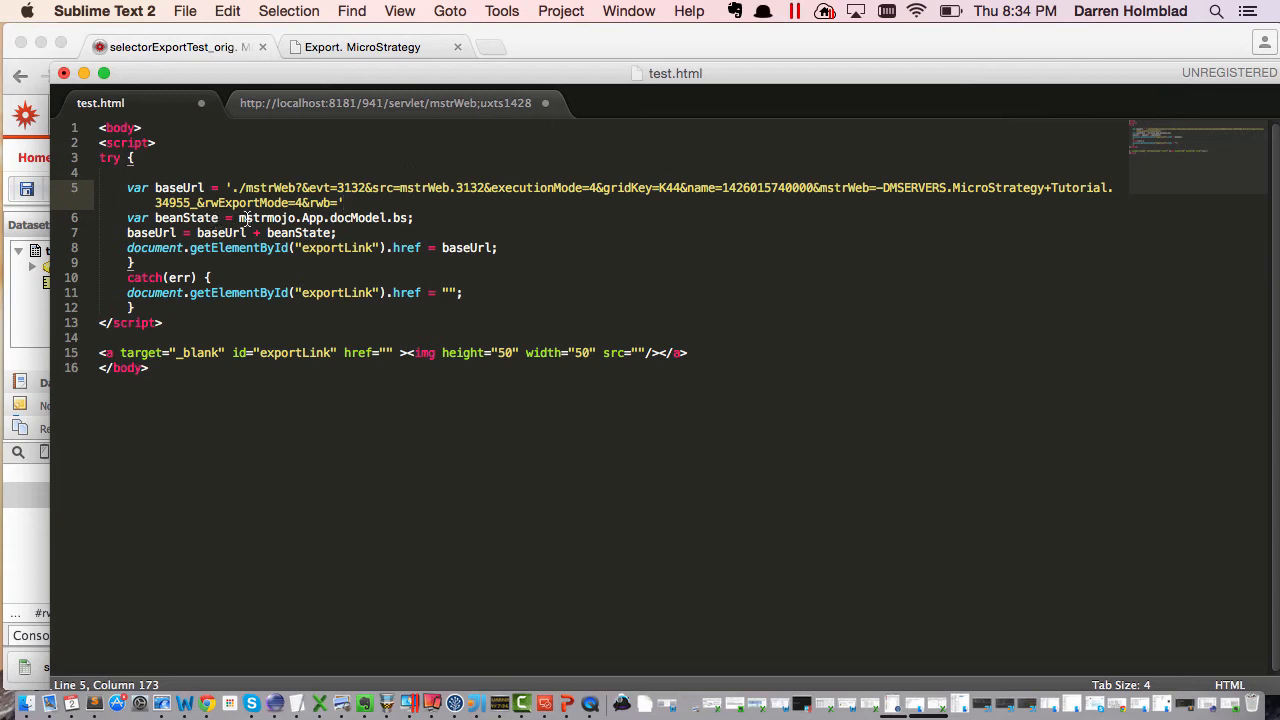
double_click(265, 217)
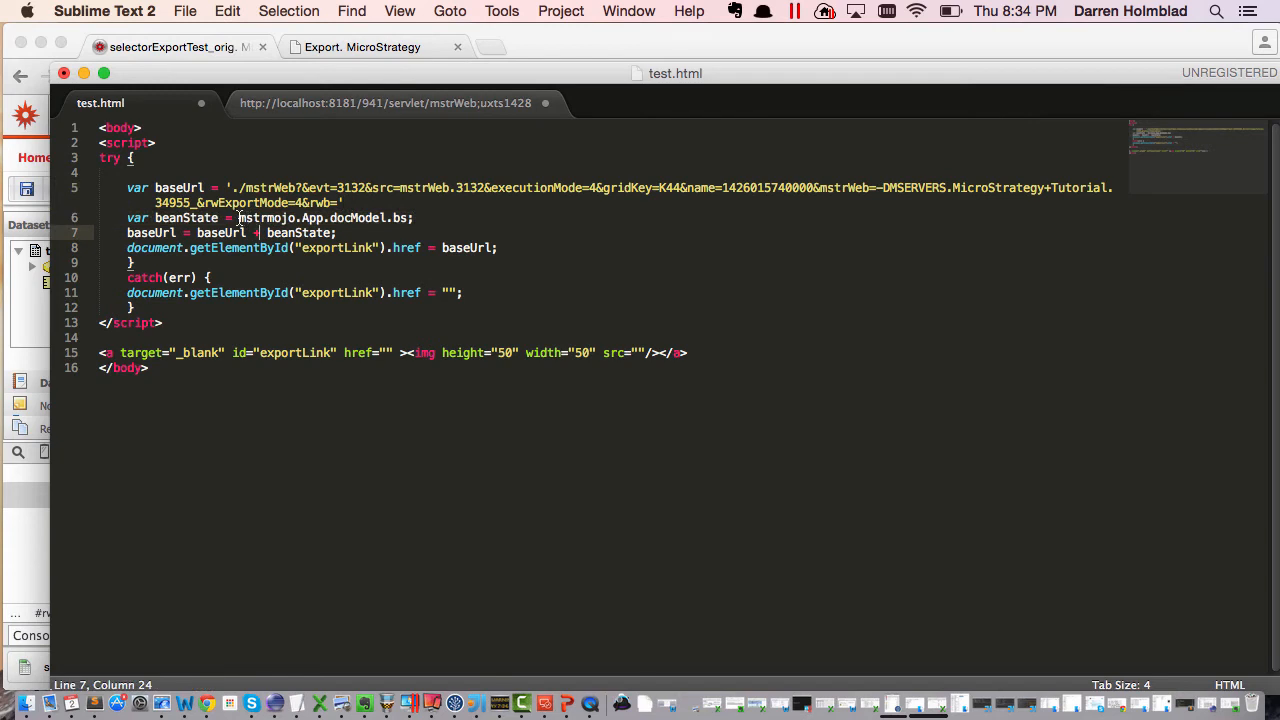
double_click(265, 218)
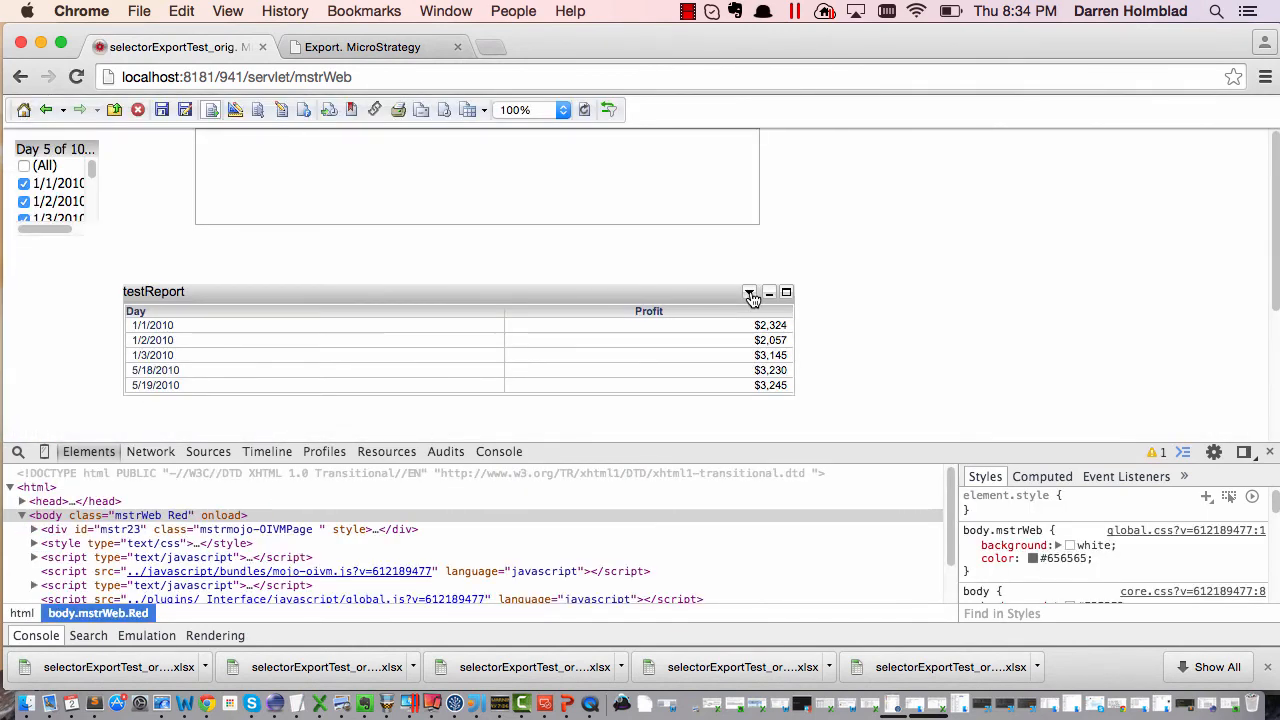
- Run selectorExportTest from My Reports and select 1/2/2010 and 1/3/2010 in the Day selector
left_click(749, 291)
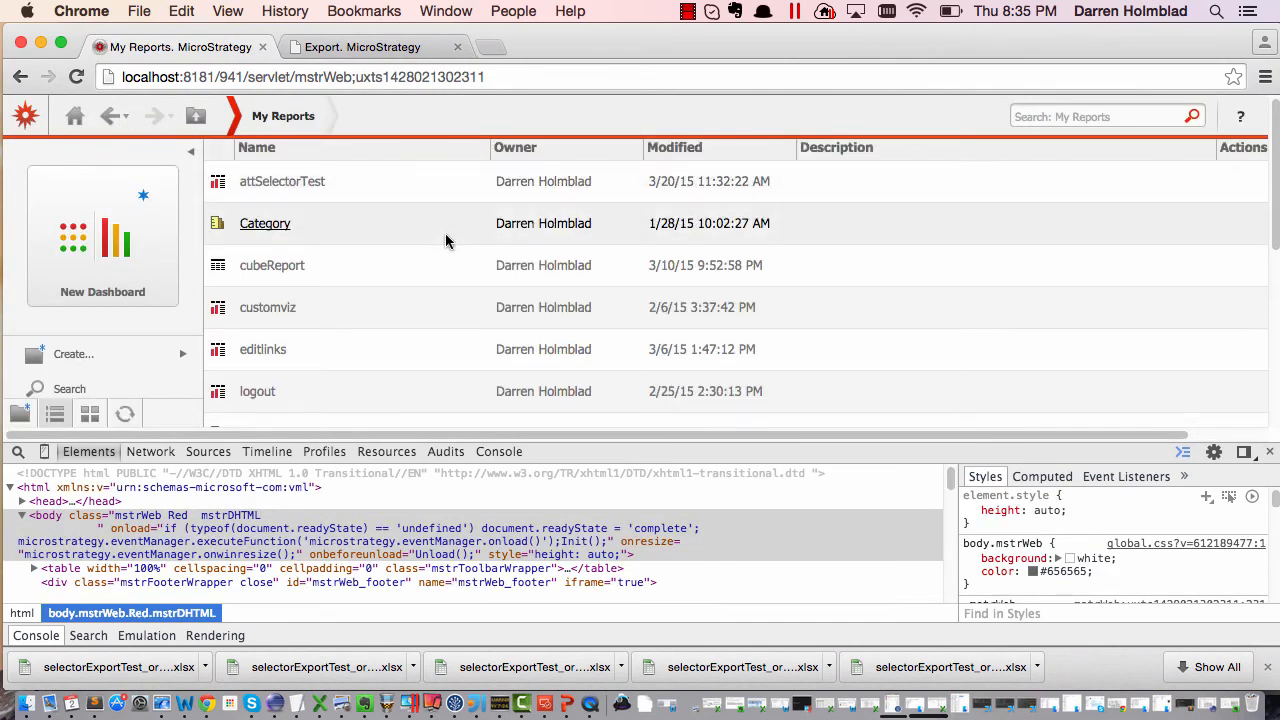
scroll("down", 3)
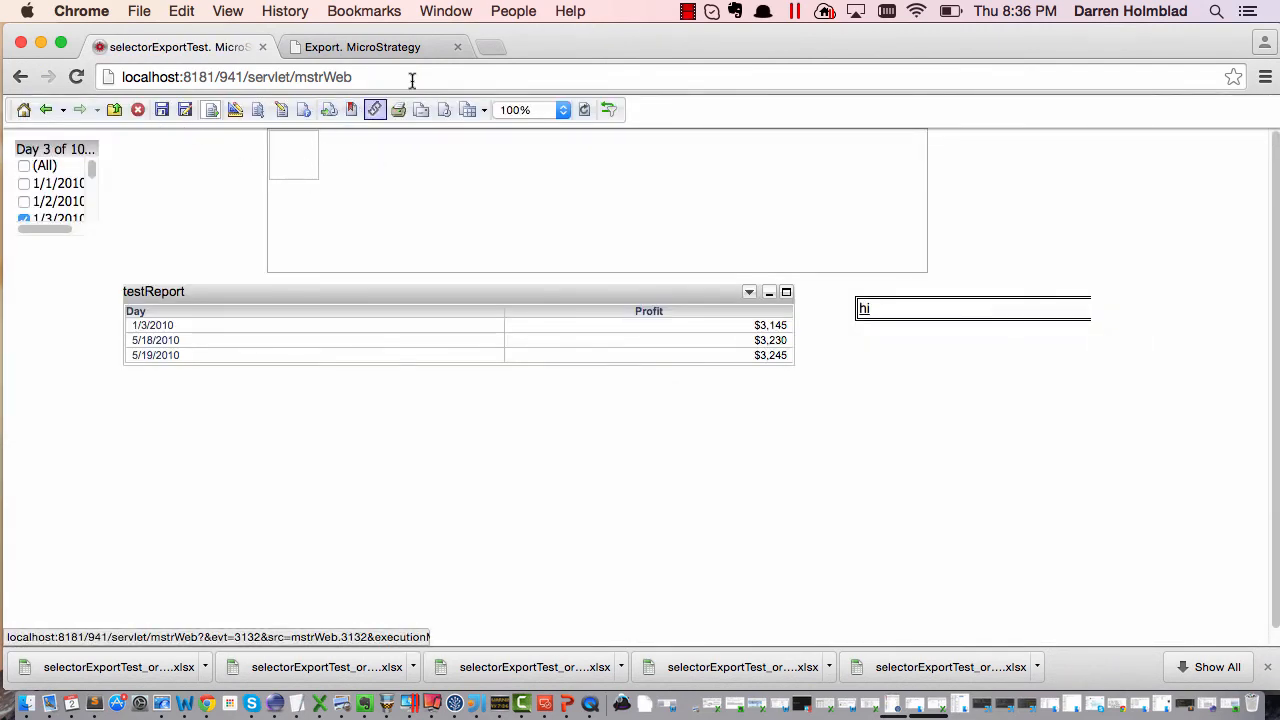
left_click(457, 47)
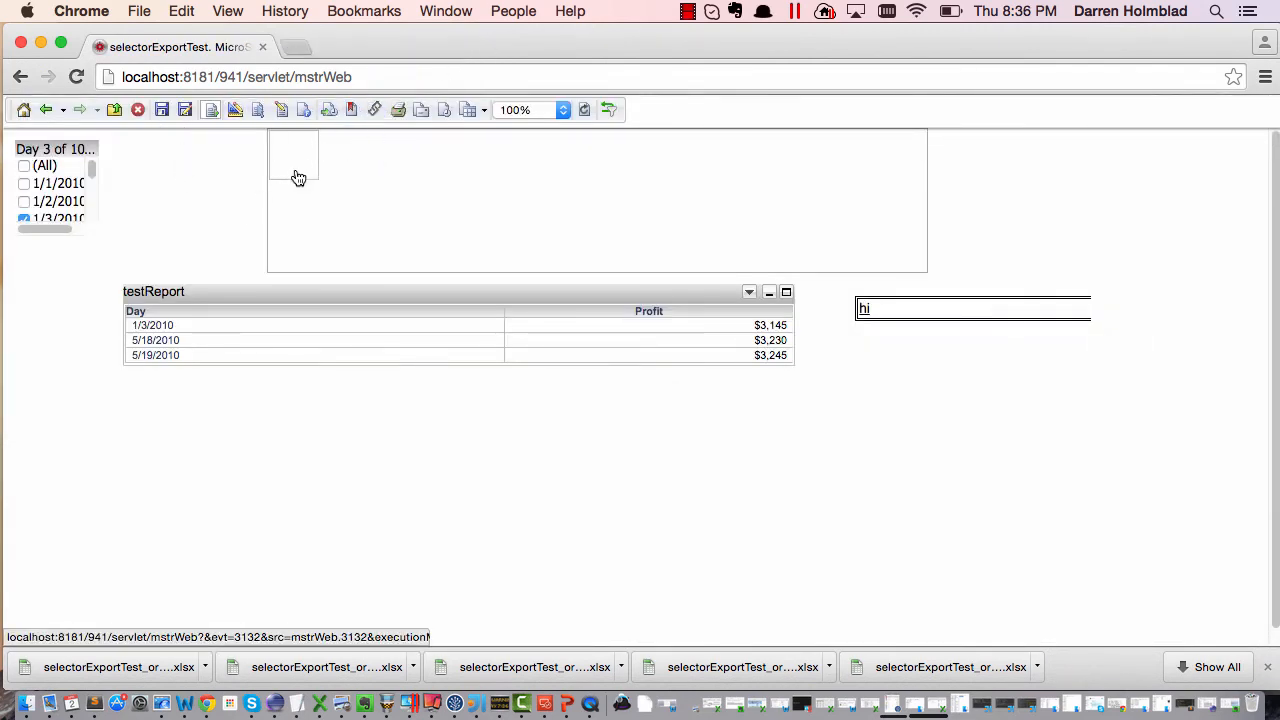
mouse_move(247, 161)
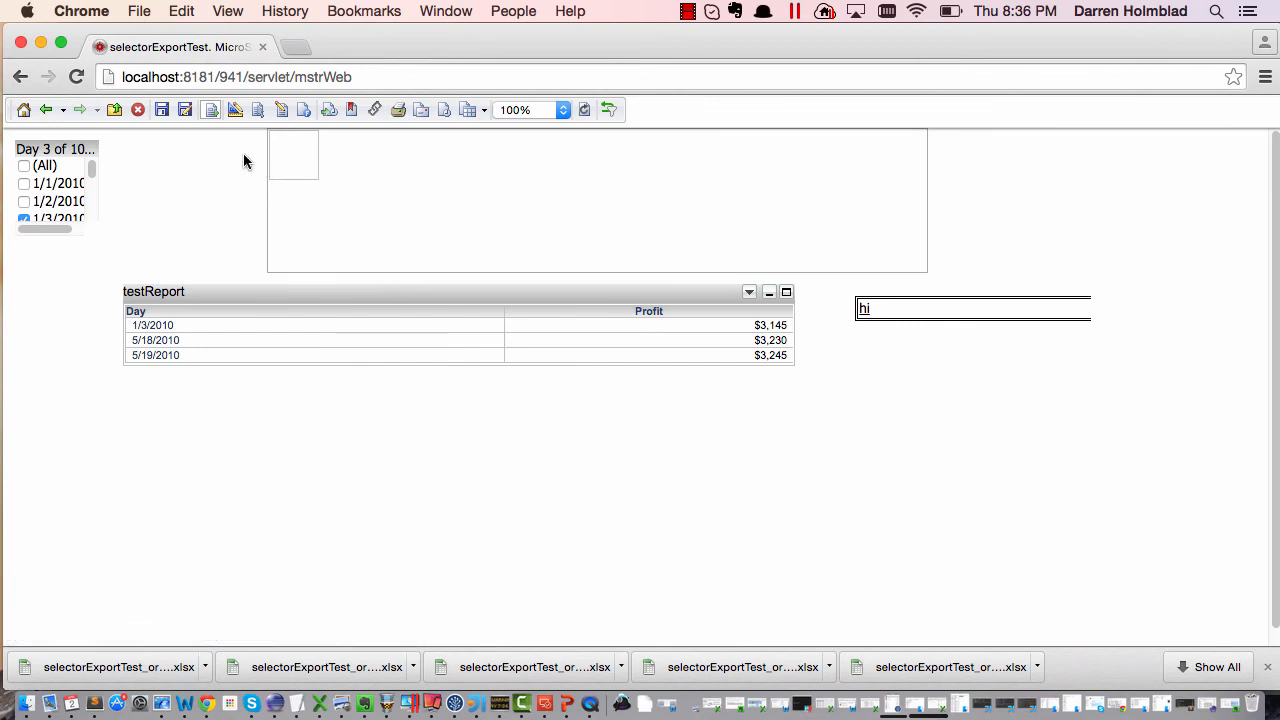
left_click(23, 196)
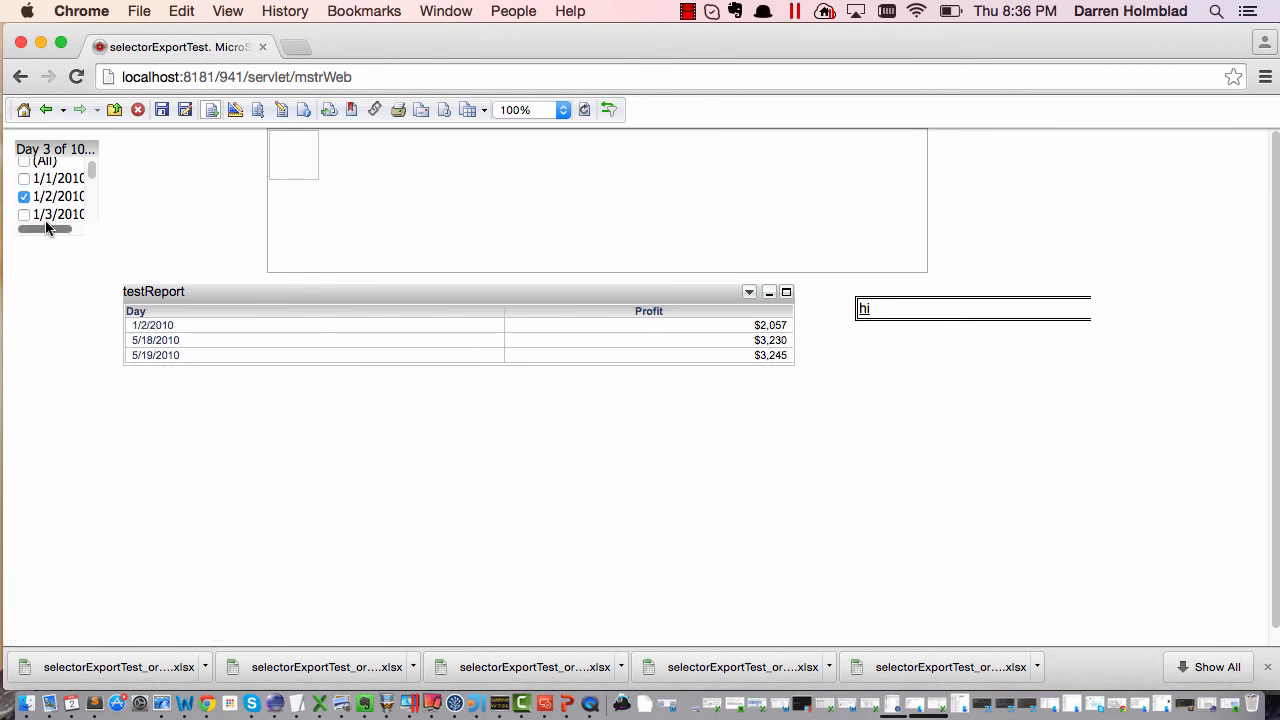
left_click(24, 214)
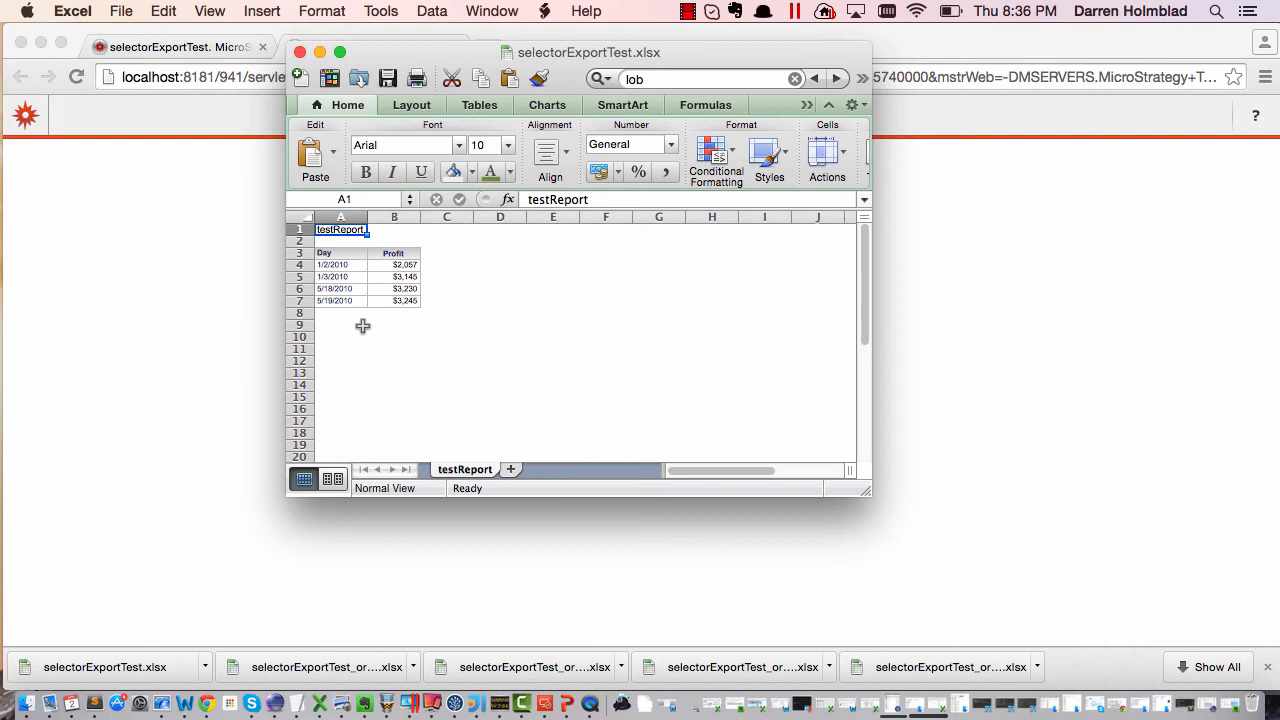
mouse_move(162, 154)
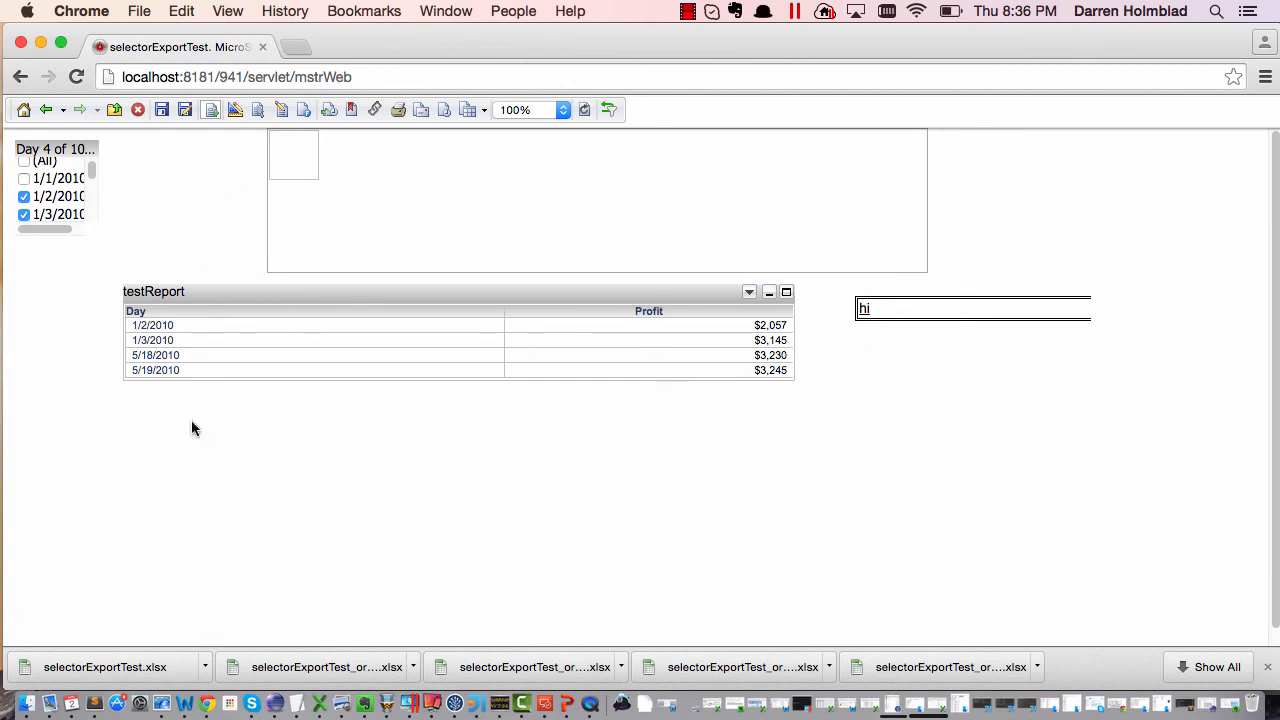
mouse_move(278, 445)
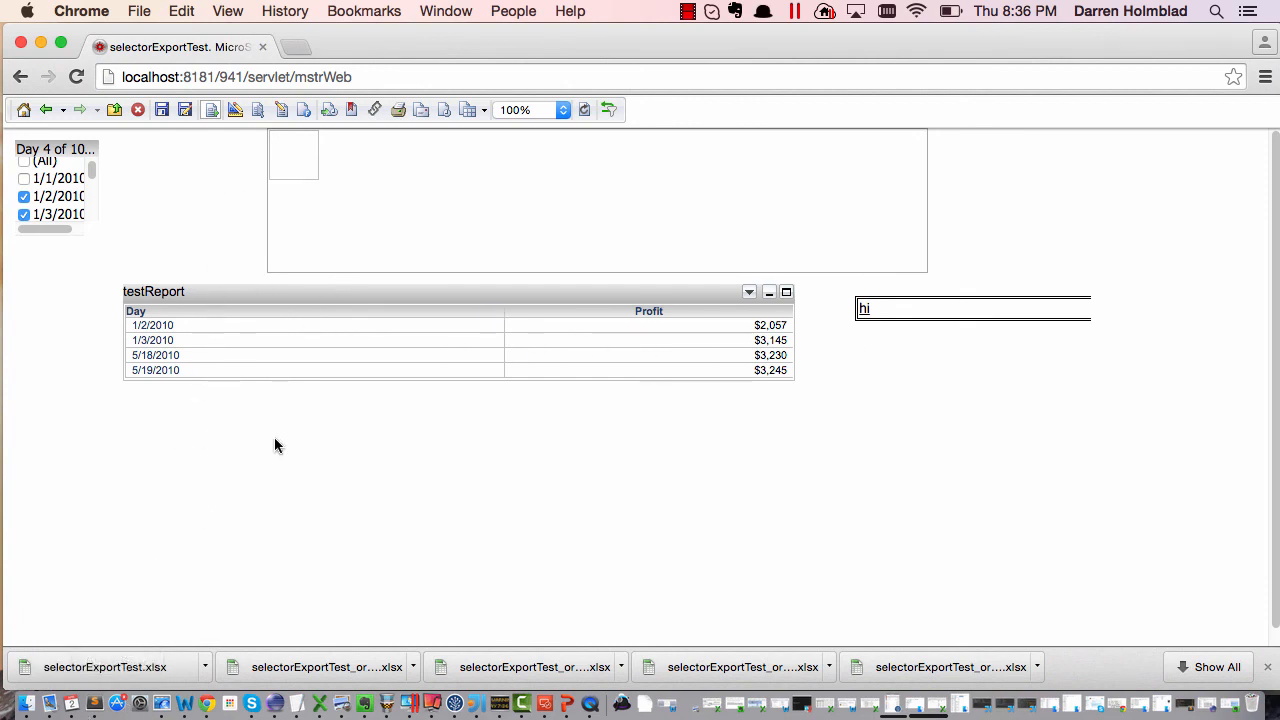
mouse_move(260, 450)
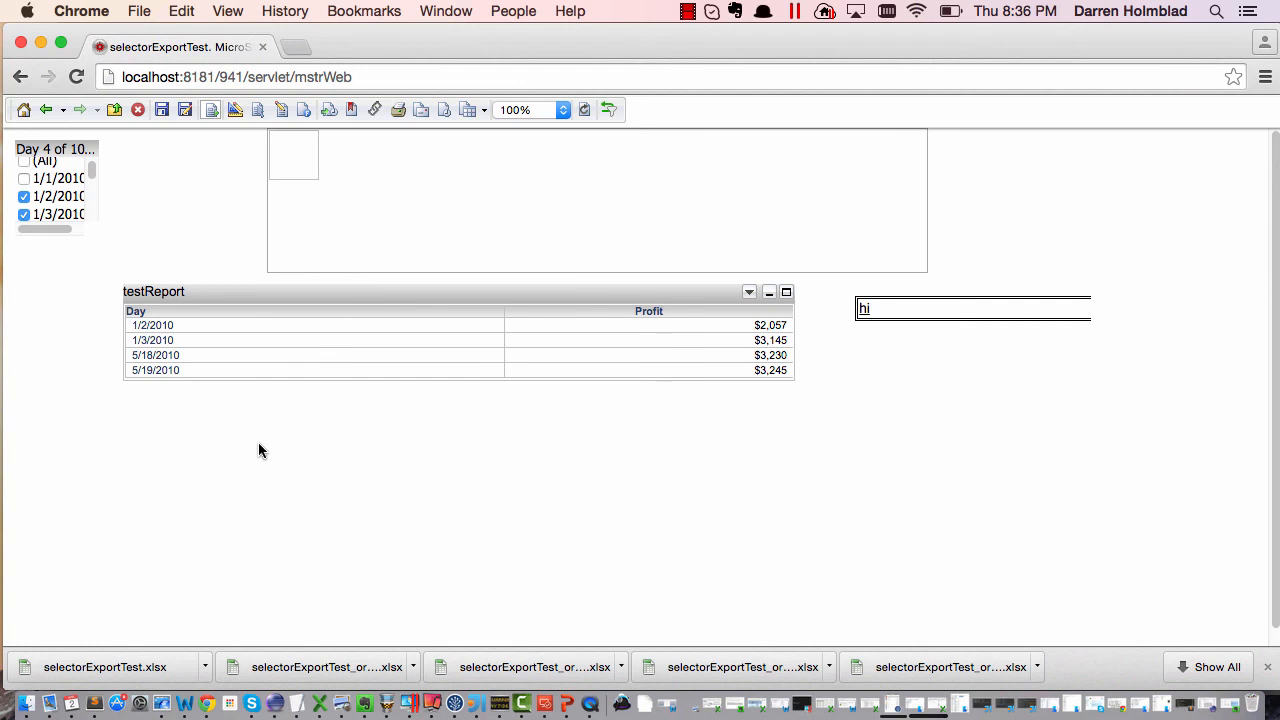